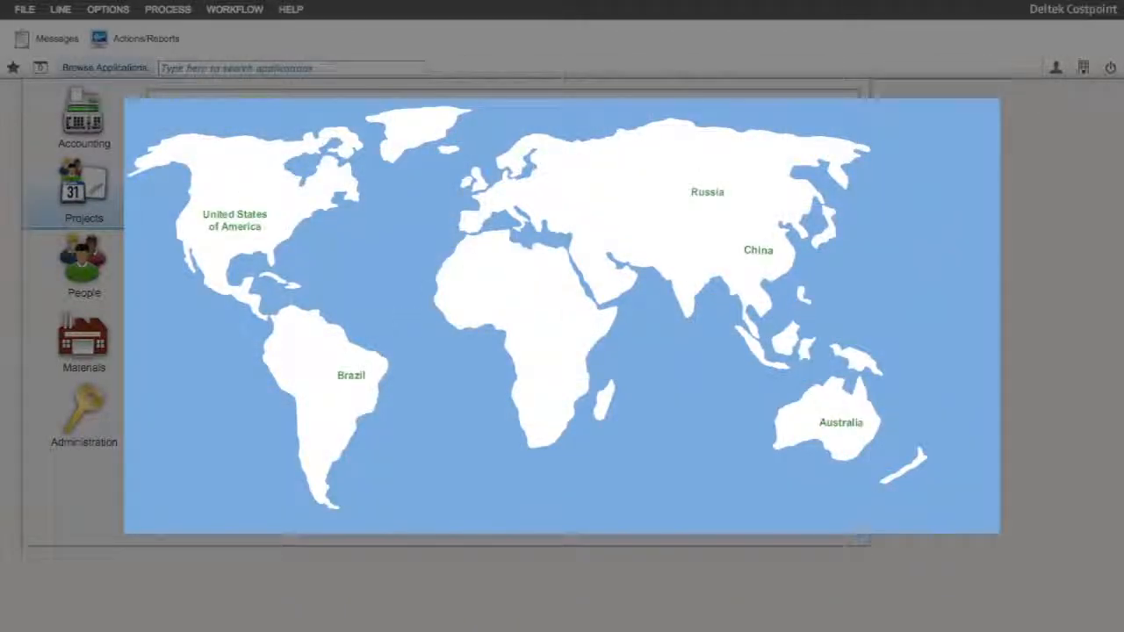
Open Manage Alternate Projects via Projects > Project Setup > Alternate Projects
click(84, 189)
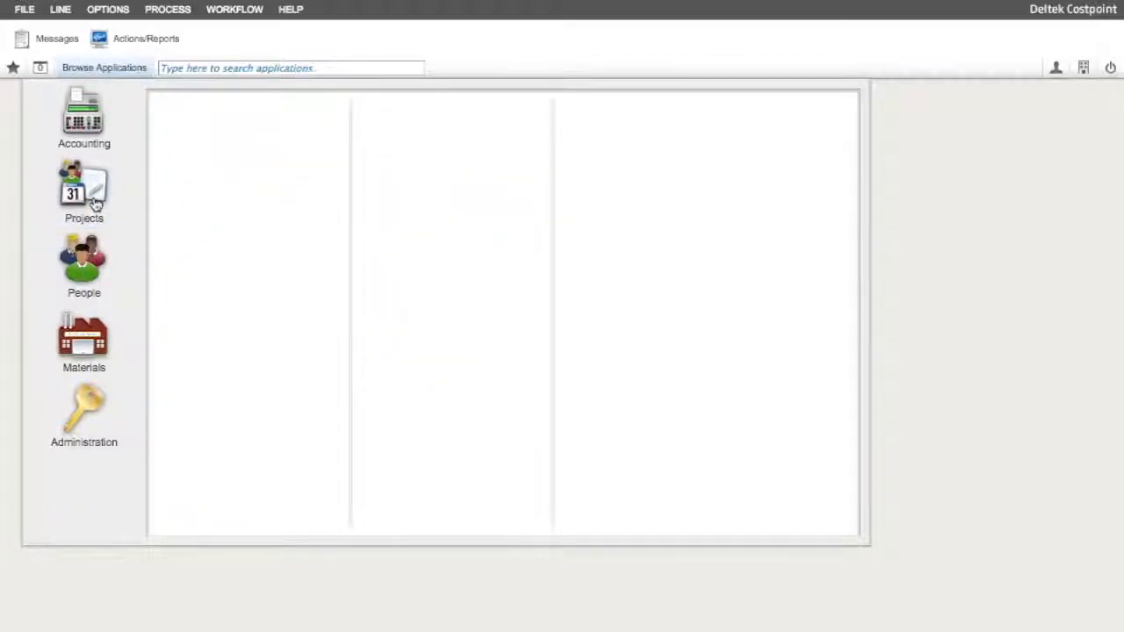
click(83, 189)
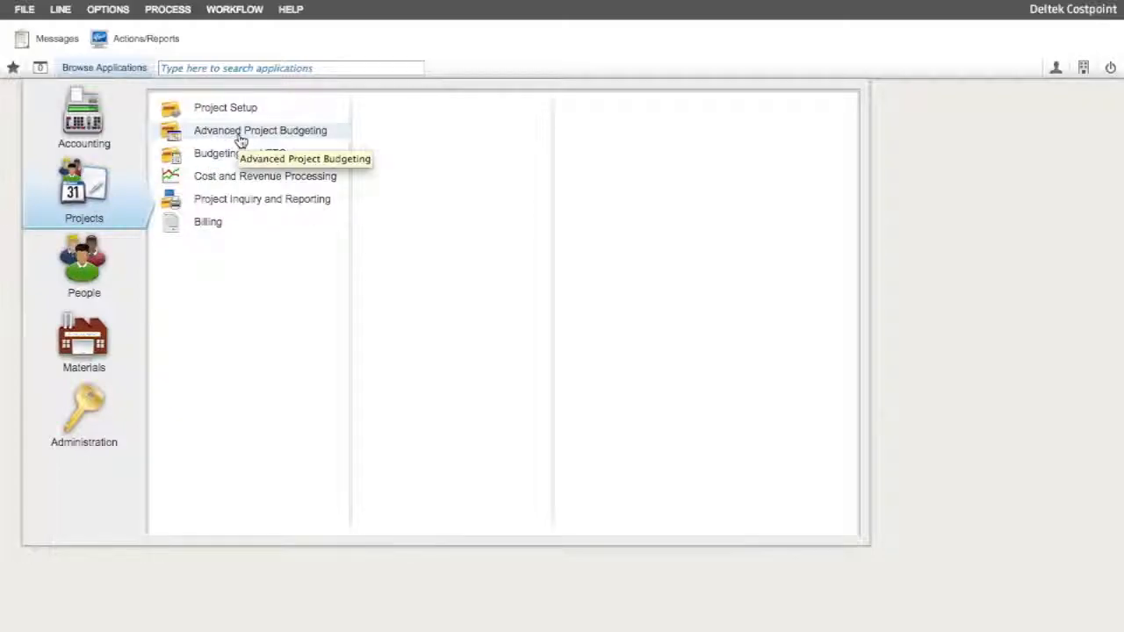
click(225, 107)
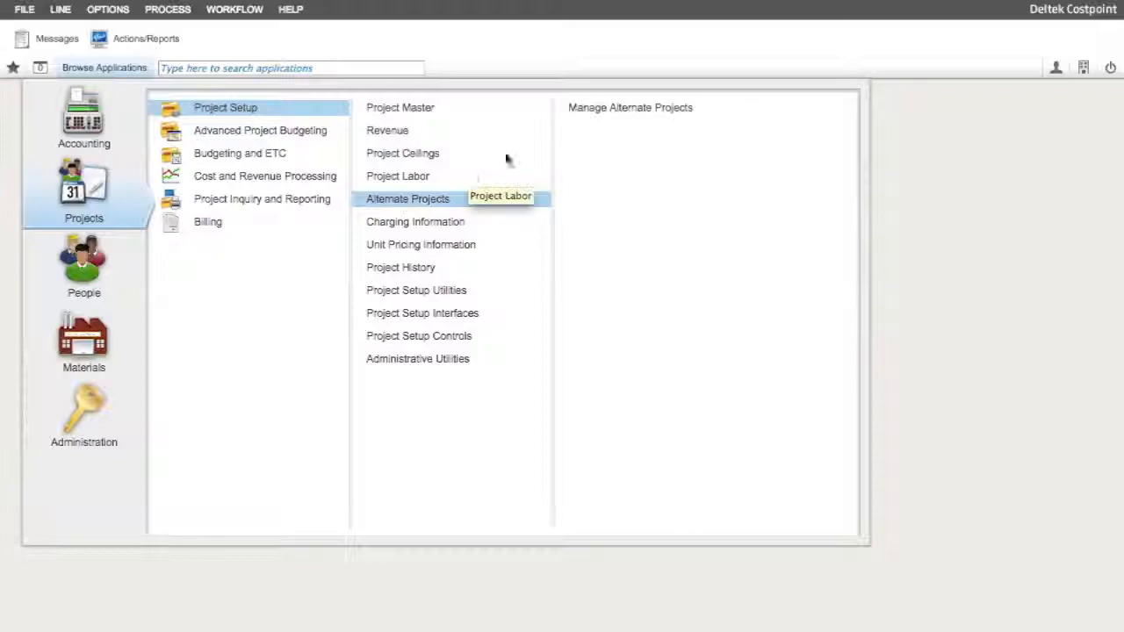
mouse_move(610, 116)
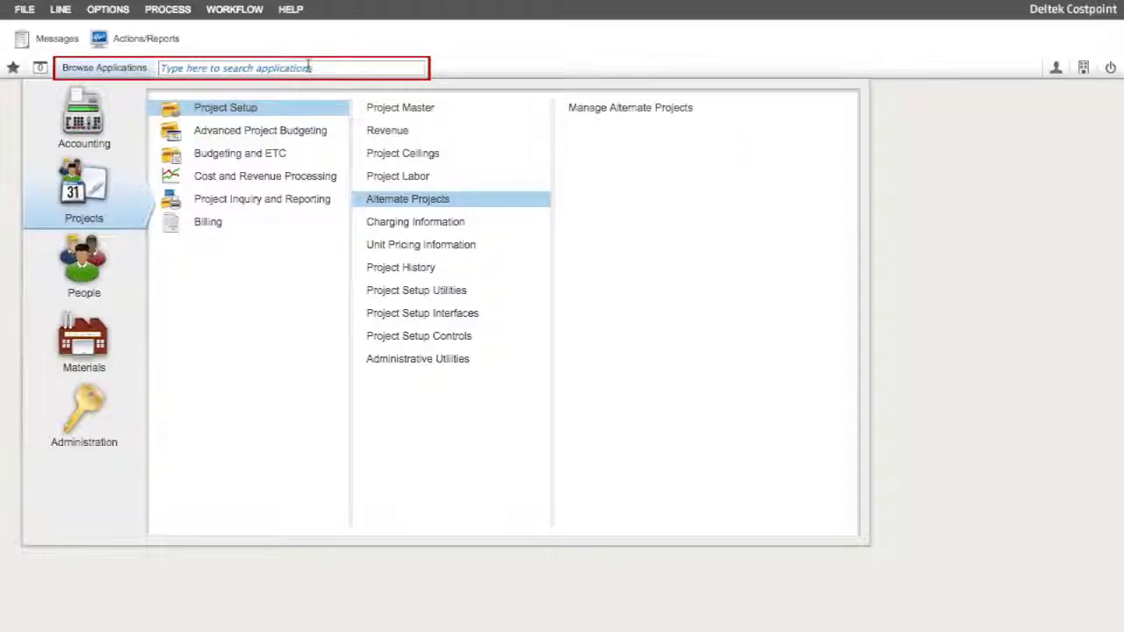
click(629, 107)
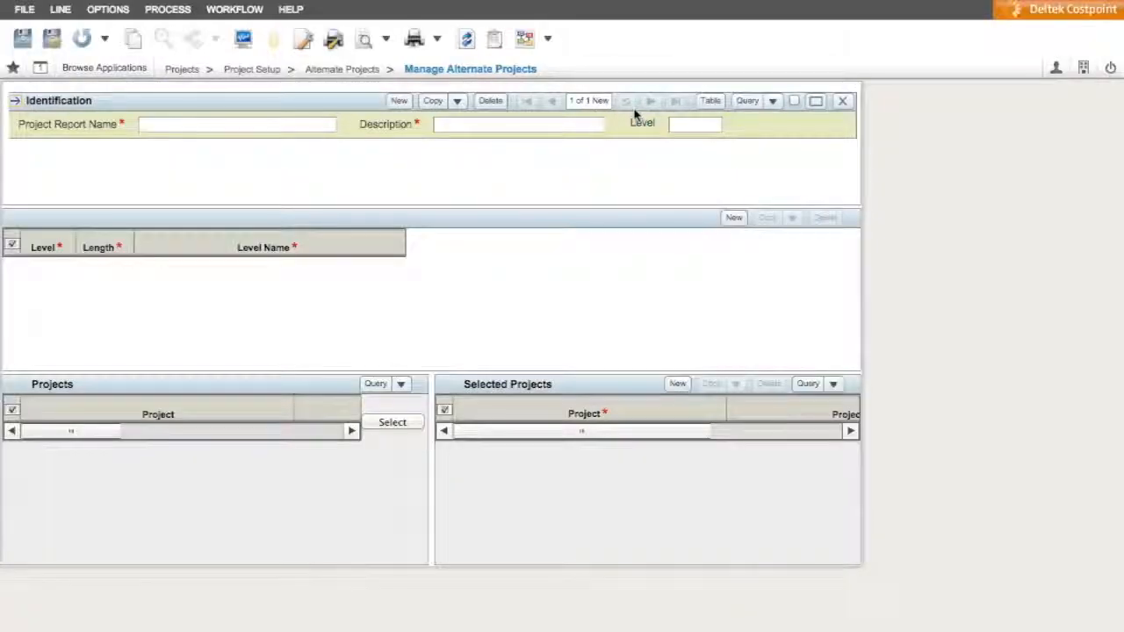
Load the Projects table with available projects such as 10000 and 10000.DO02
click(375, 384)
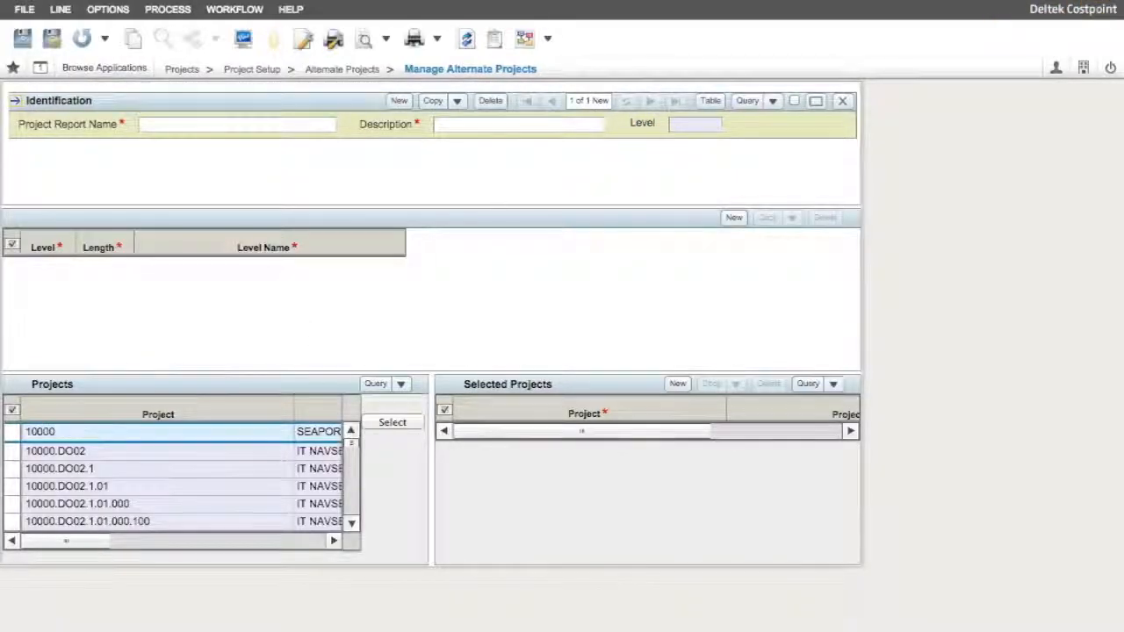
mouse_move(384, 562)
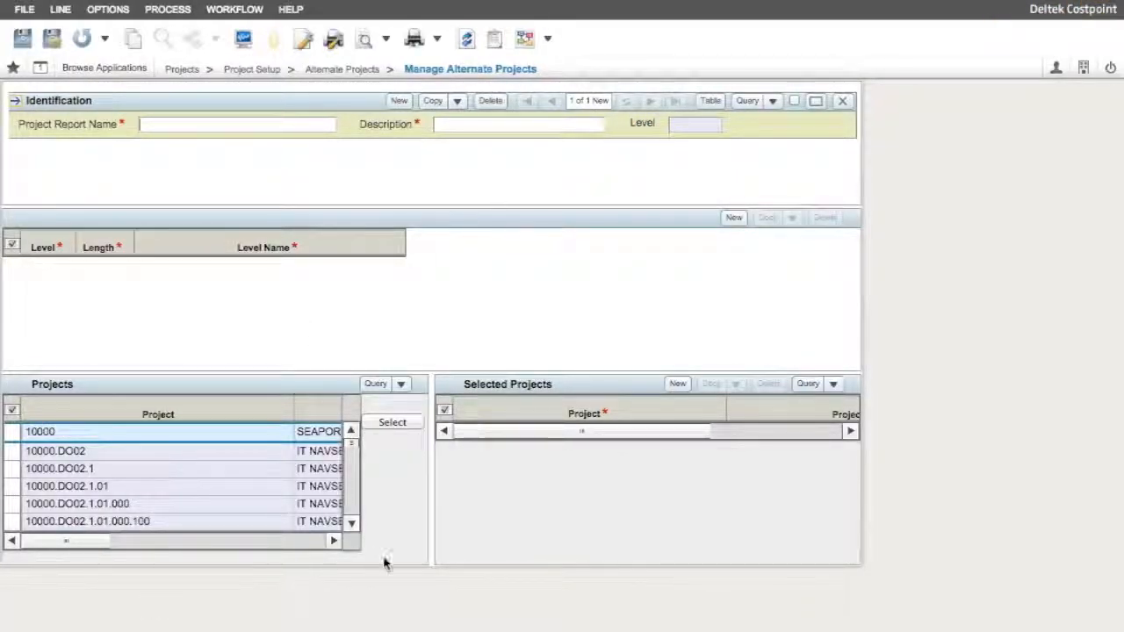
mouse_move(514, 351)
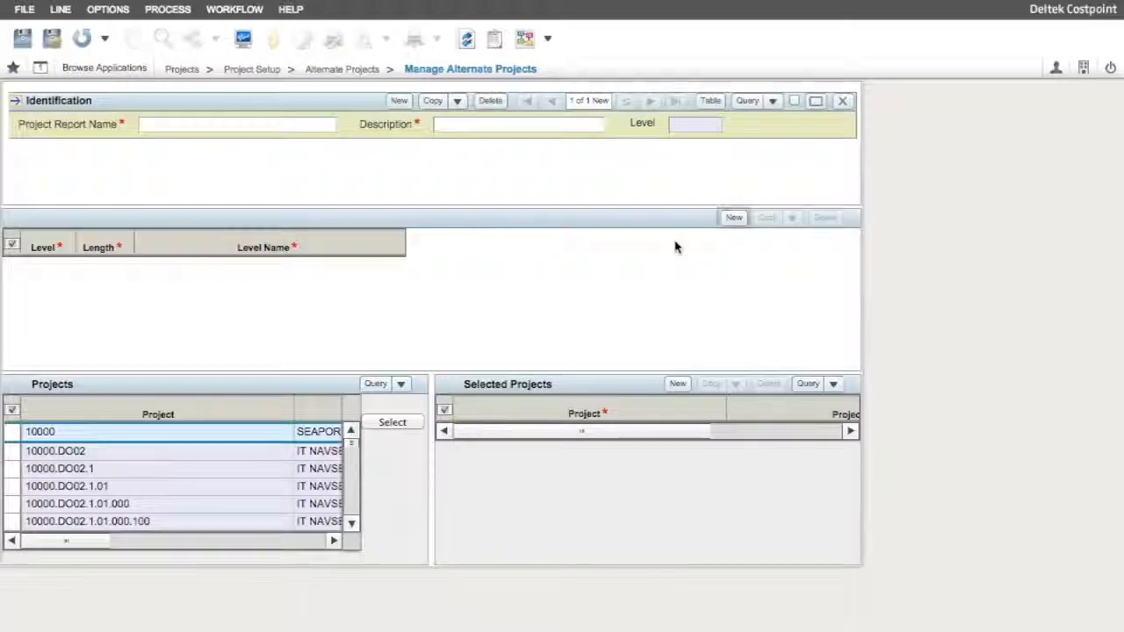
Add structure level 1 with length 5 named ALL CUSTOMERS
click(733, 217)
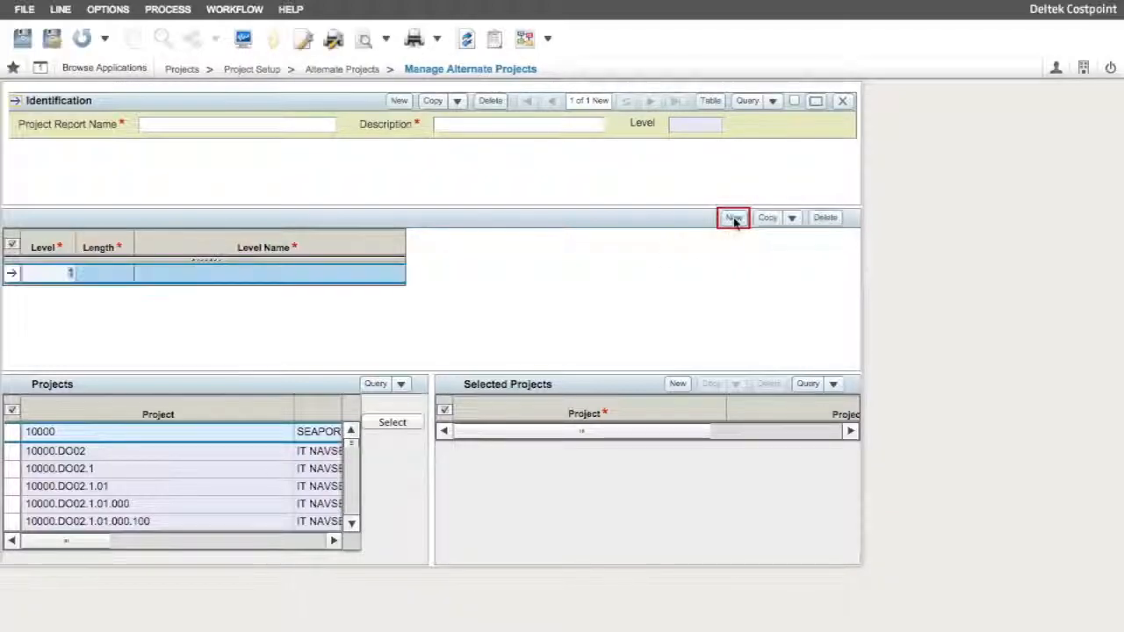
click(733, 217)
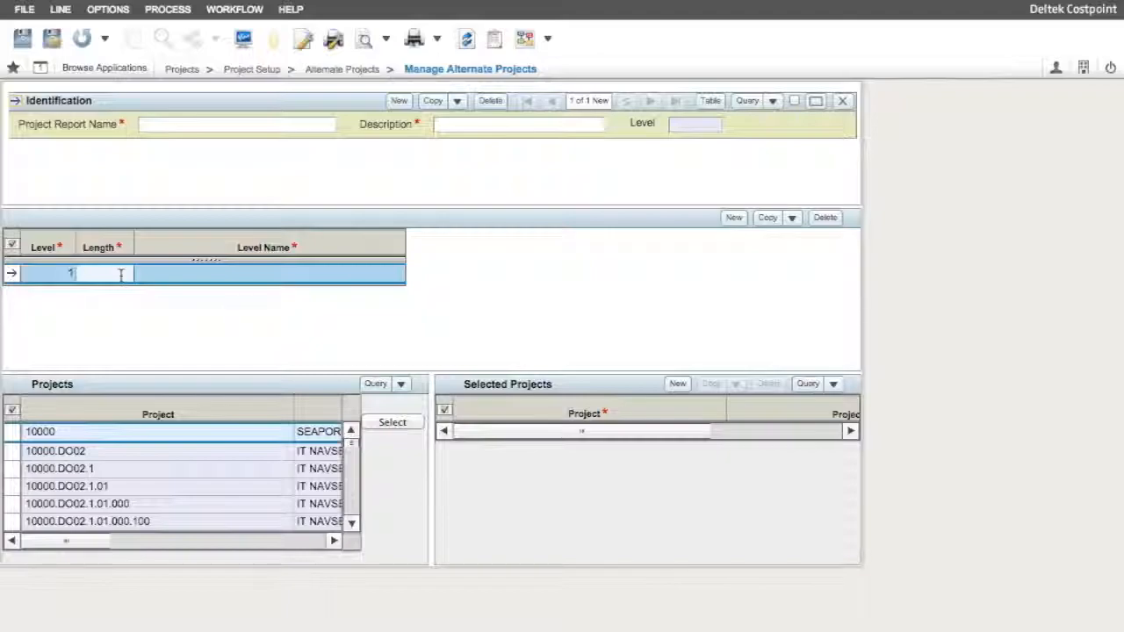
click(49, 273)
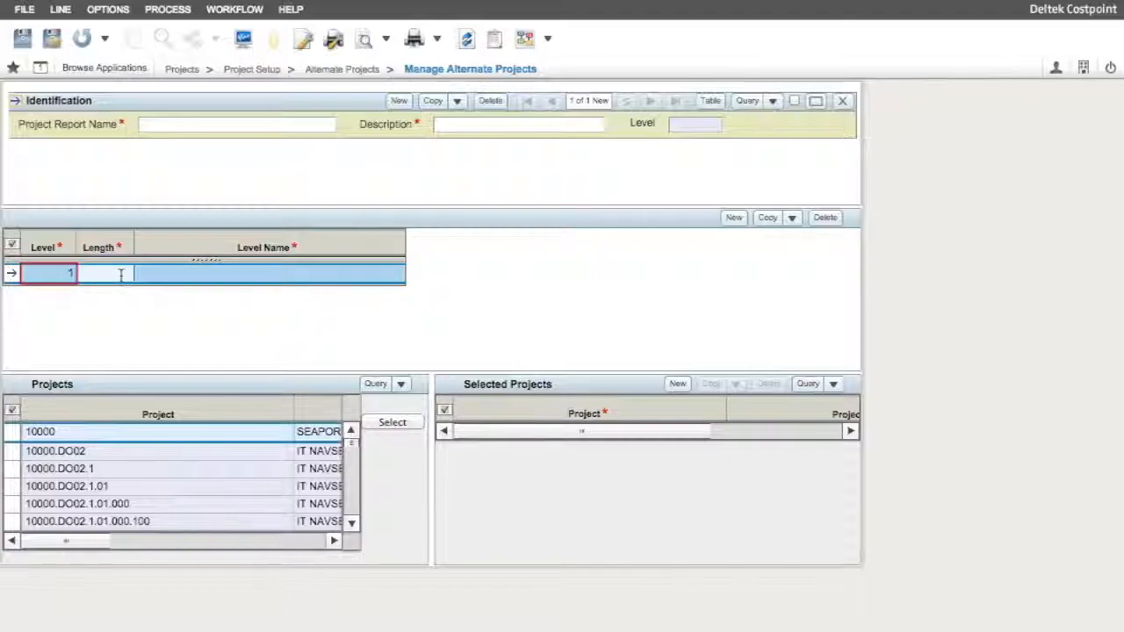
click(93, 273)
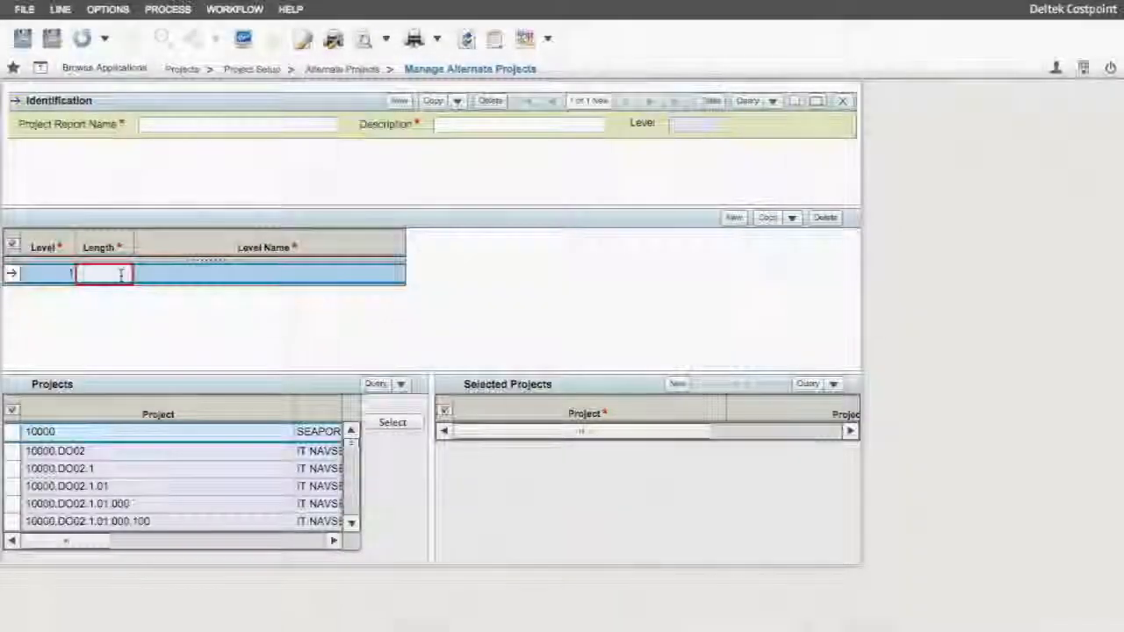
text(5)
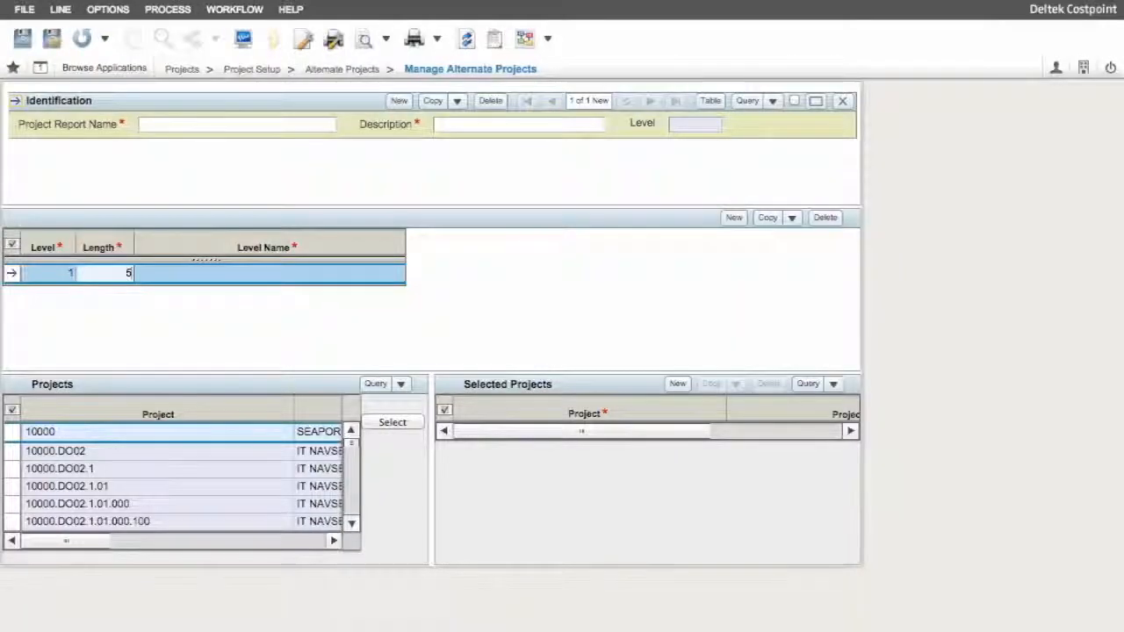
click(263, 273)
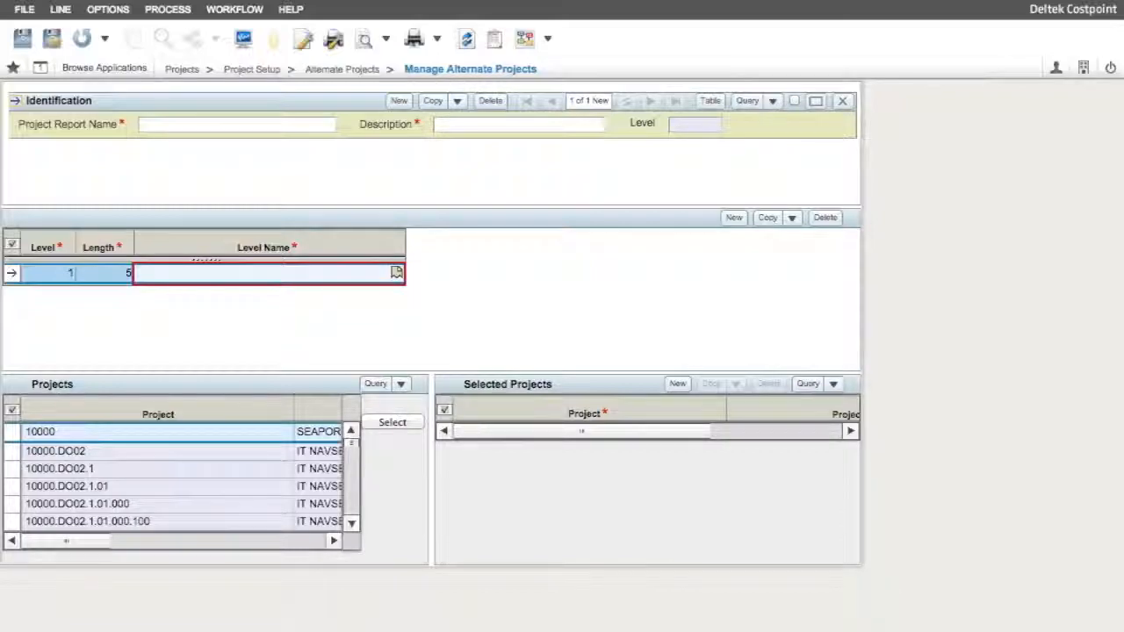
text(ALL CUST)
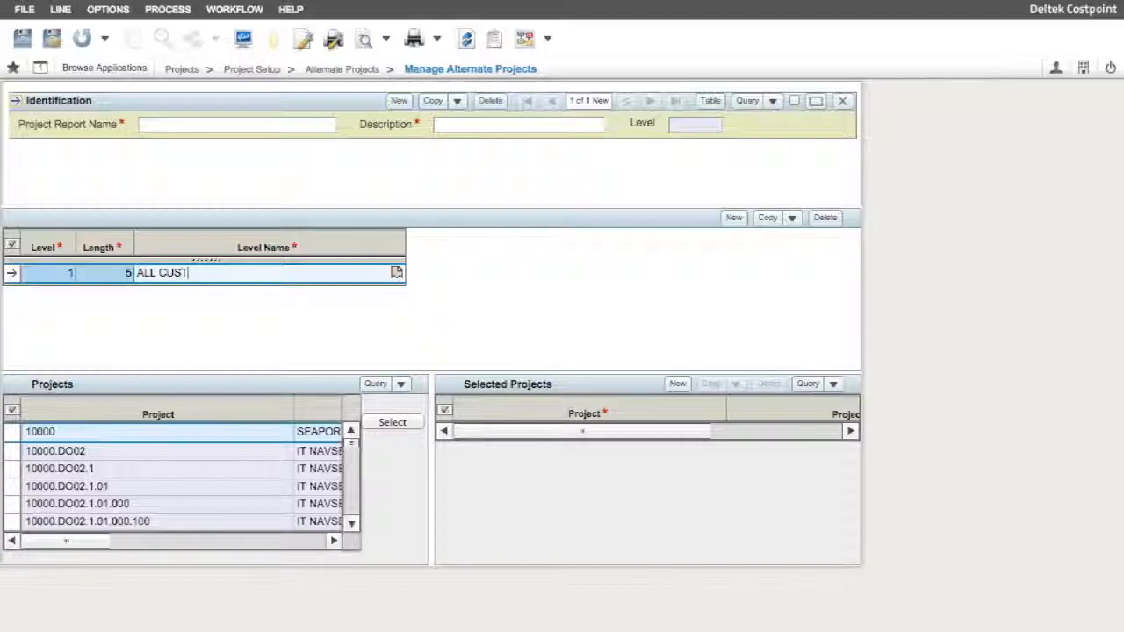
text(OMERS)
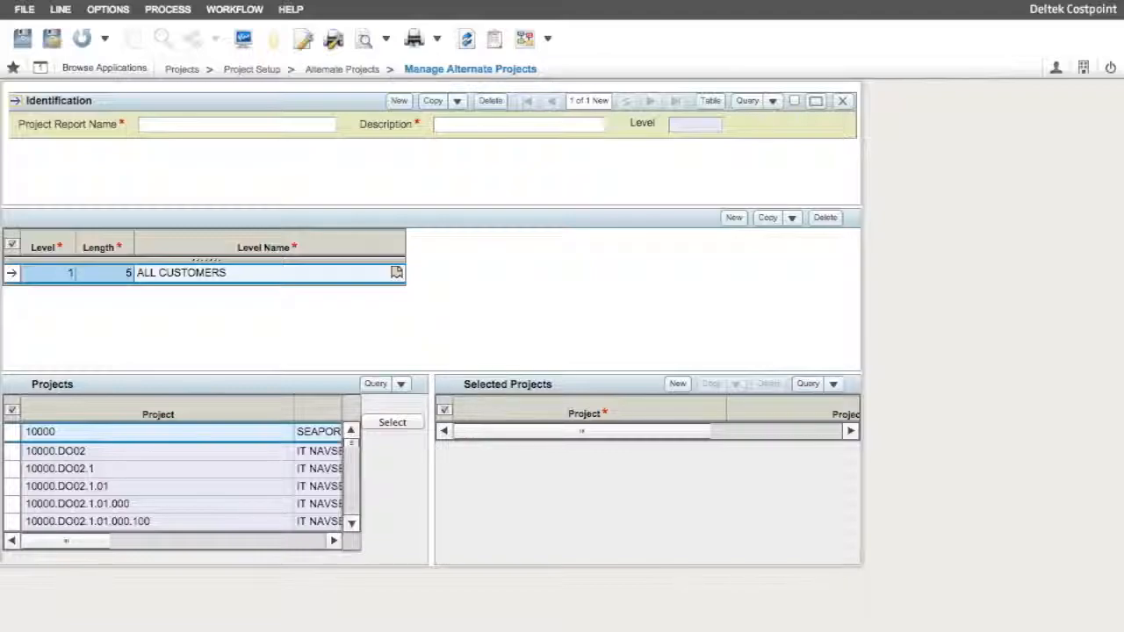
Add structure level 2 named SEPARATE CUSTOMERS
click(733, 217)
text(4)
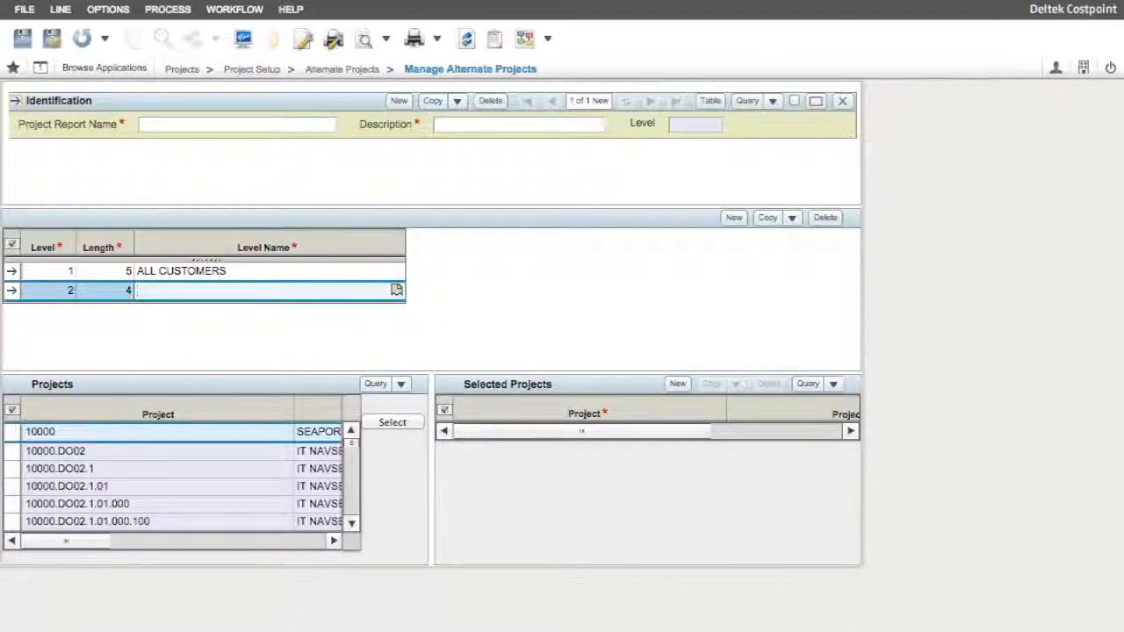
text(SEPARATE)
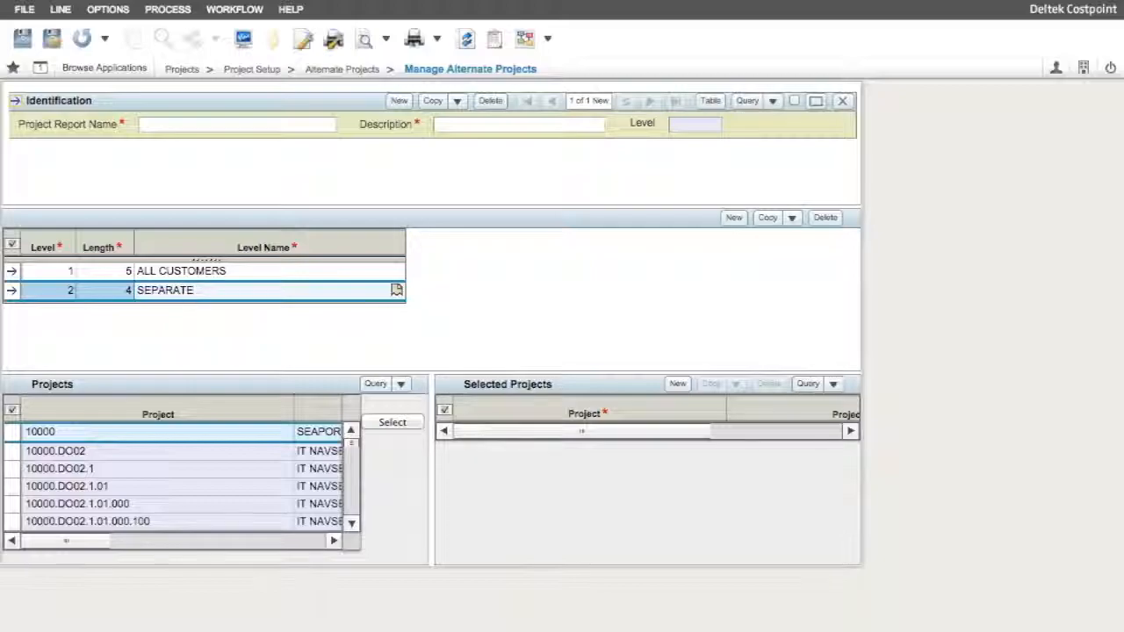
text(CUSTOMERS)
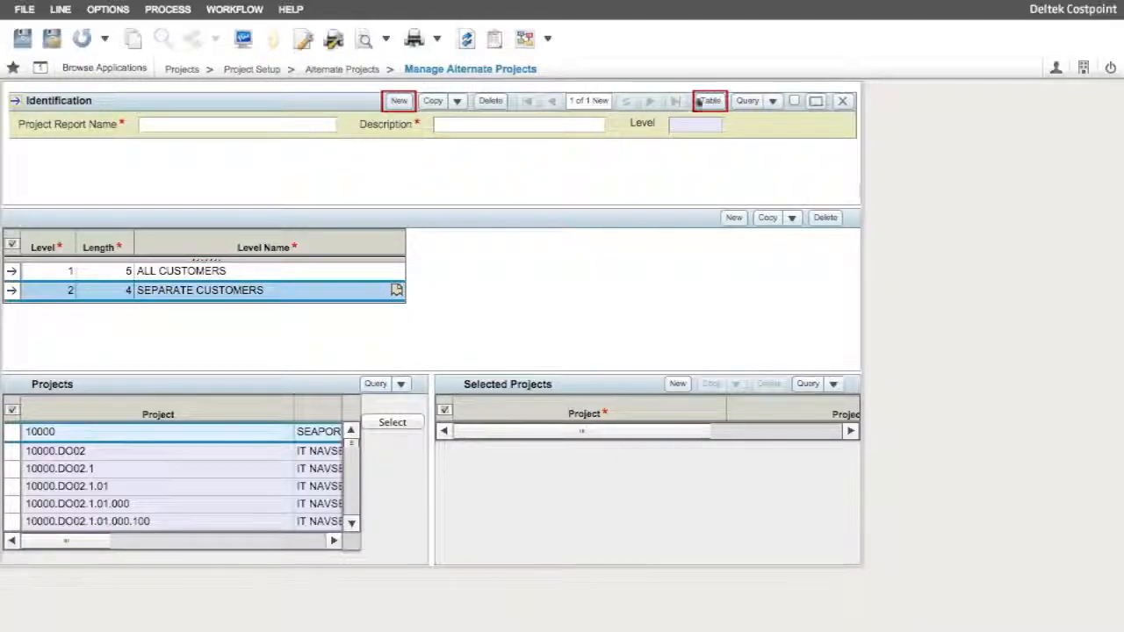
In table view, enter the CUST2 'ALL CUSTOMERS' and CUST2.NAVY 'NAVY' report elements
click(708, 100)
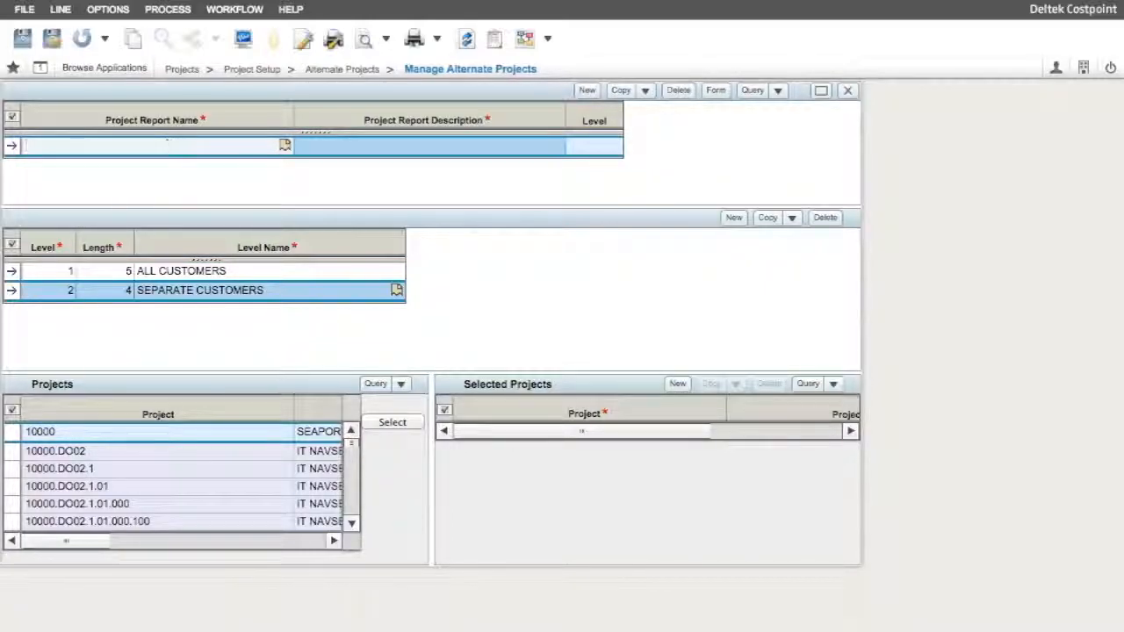
text(CUST2)
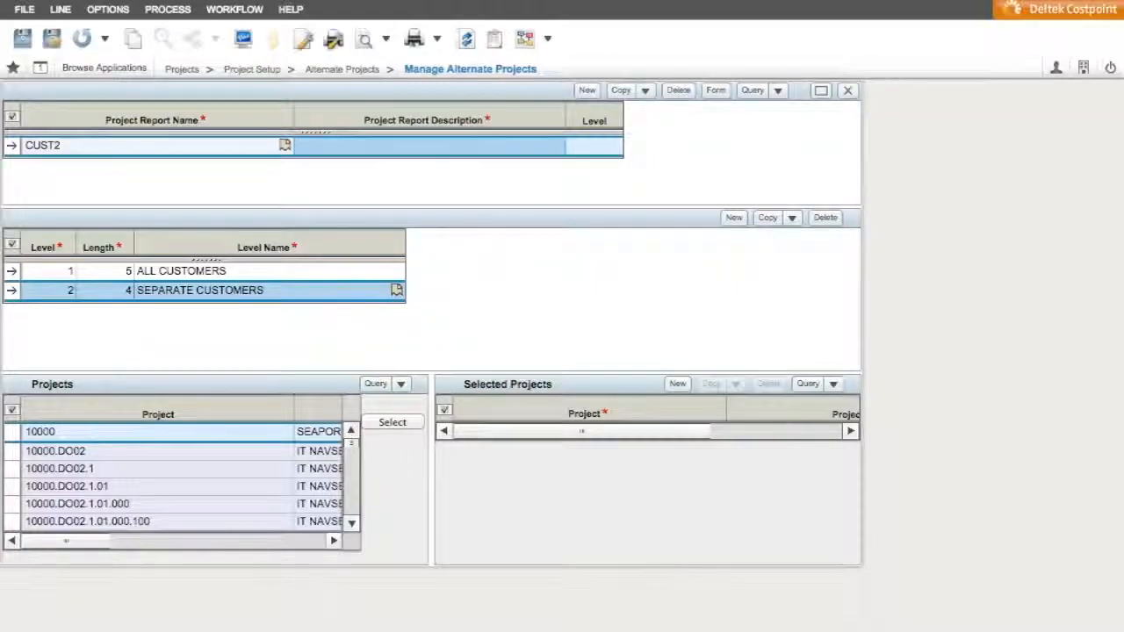
text(ALL CUSTOMERS)
click(594, 146)
text(1)
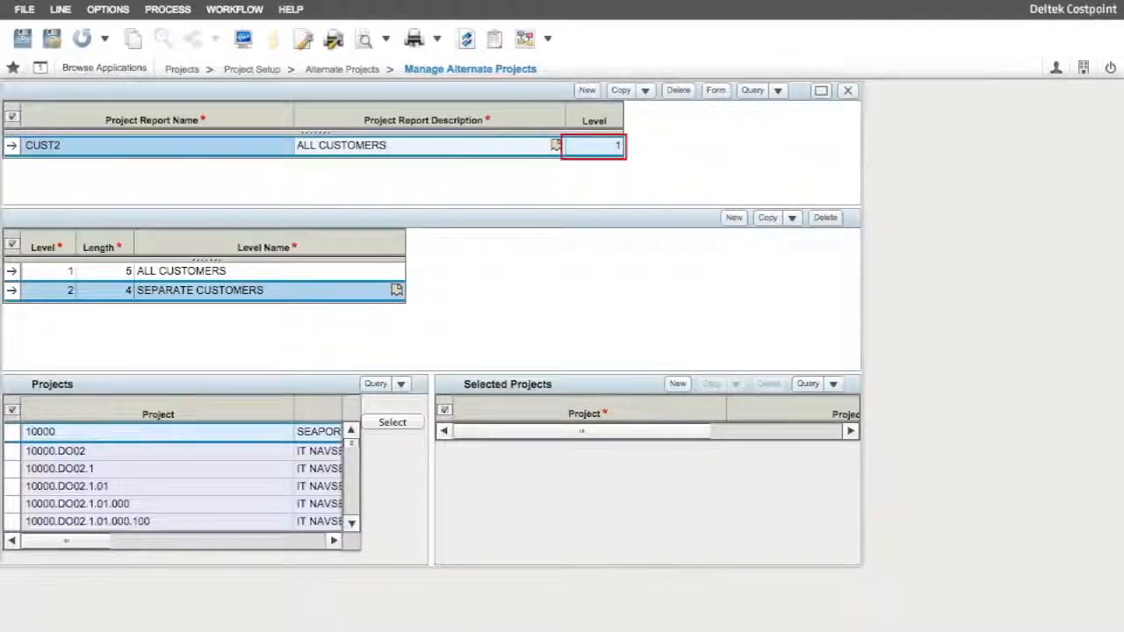
click(586, 89)
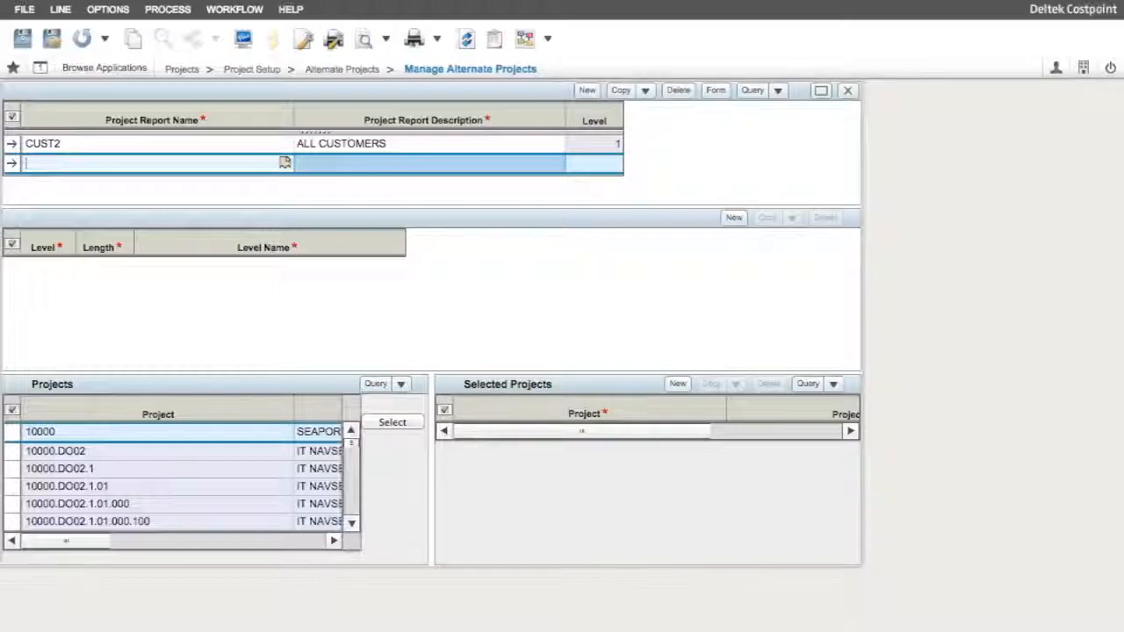
text(CUST2.)
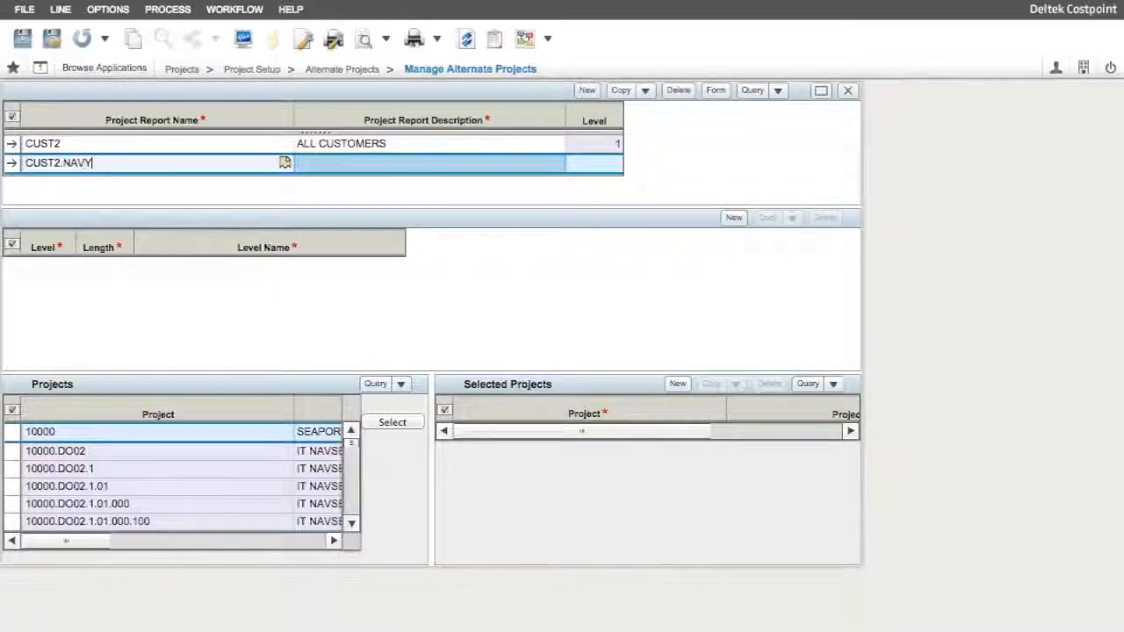
text(NAVY)
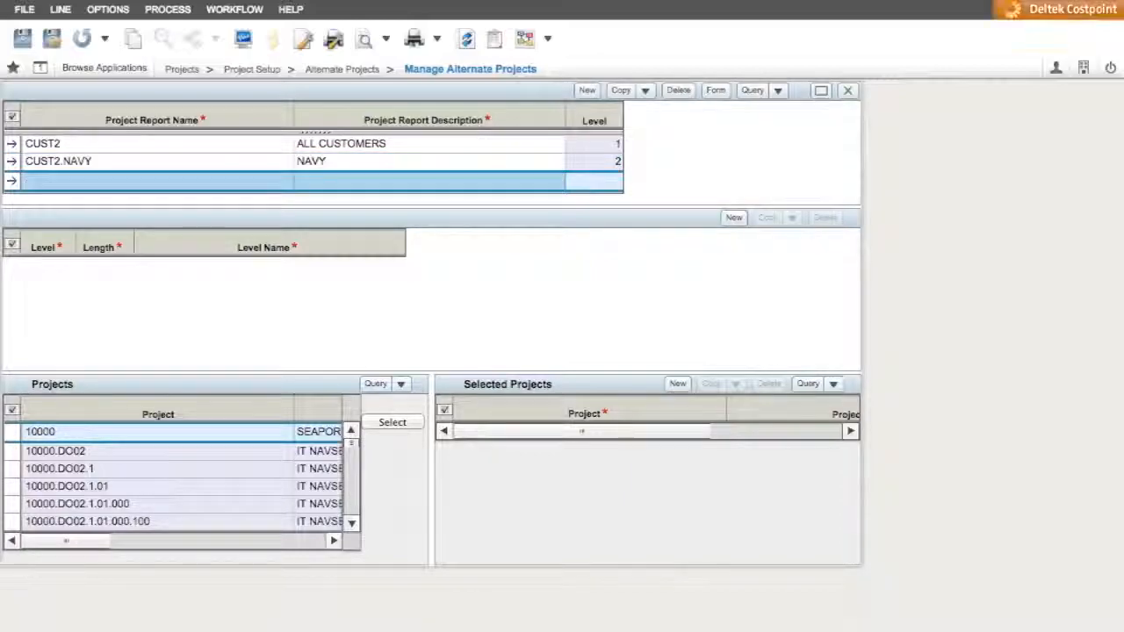
Add report element CUST2.SAIC with description SAIC
click(158, 181)
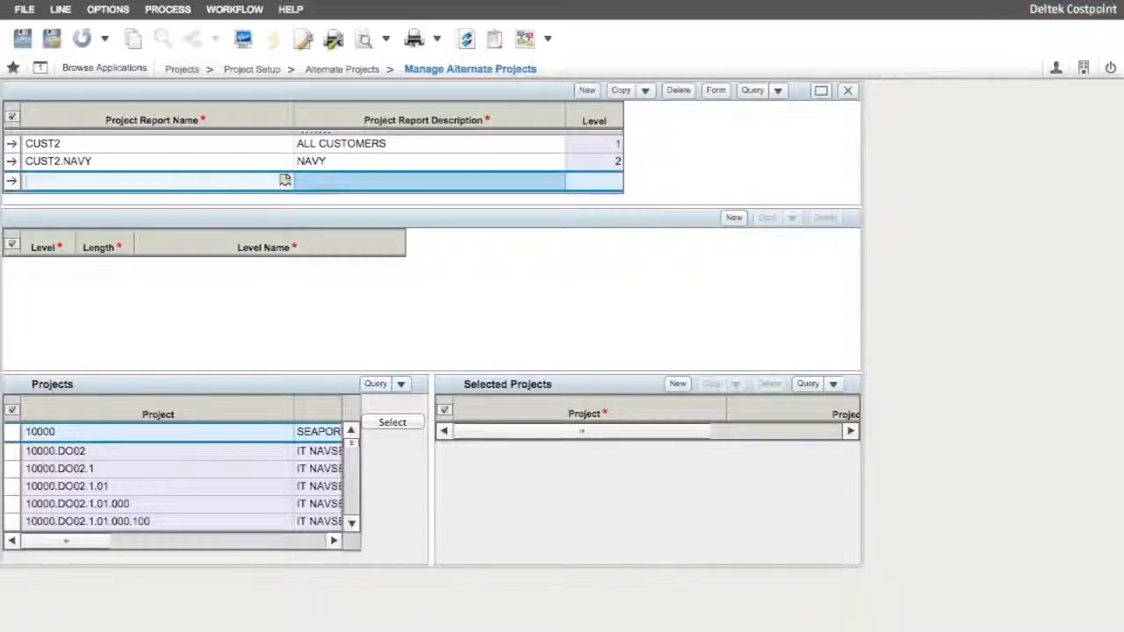
text(CUST)
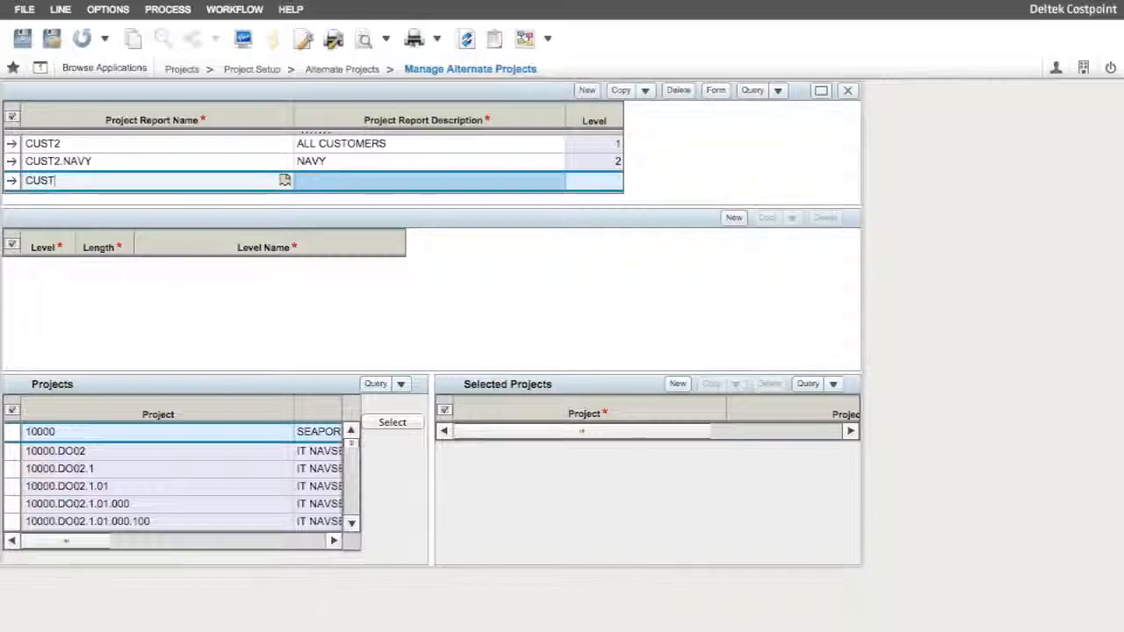
text(2.)
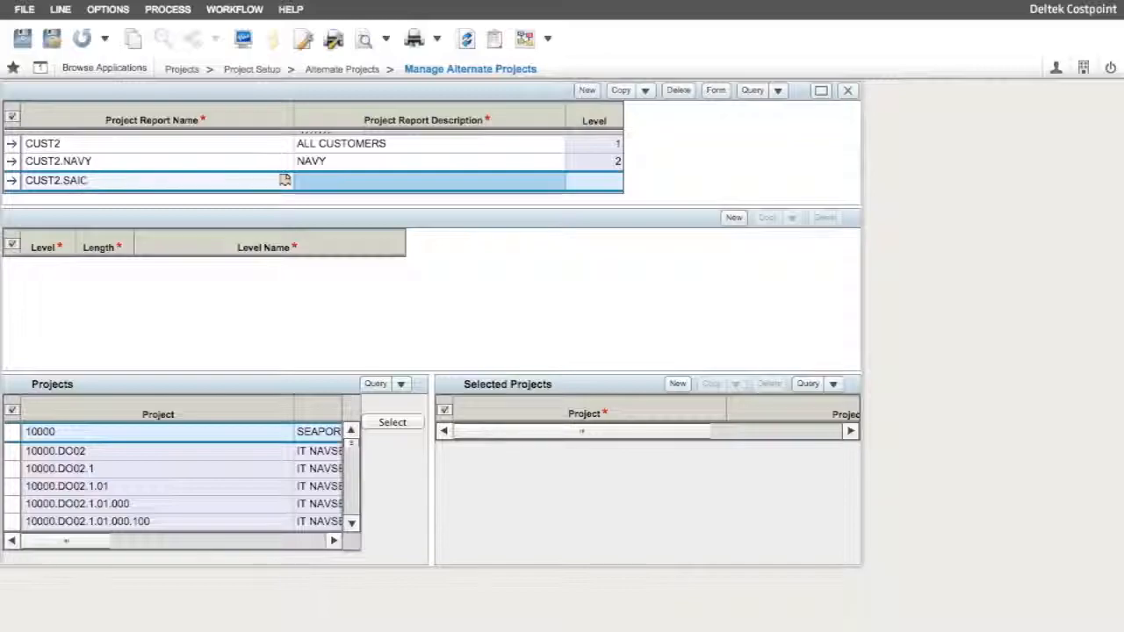
text(SA)
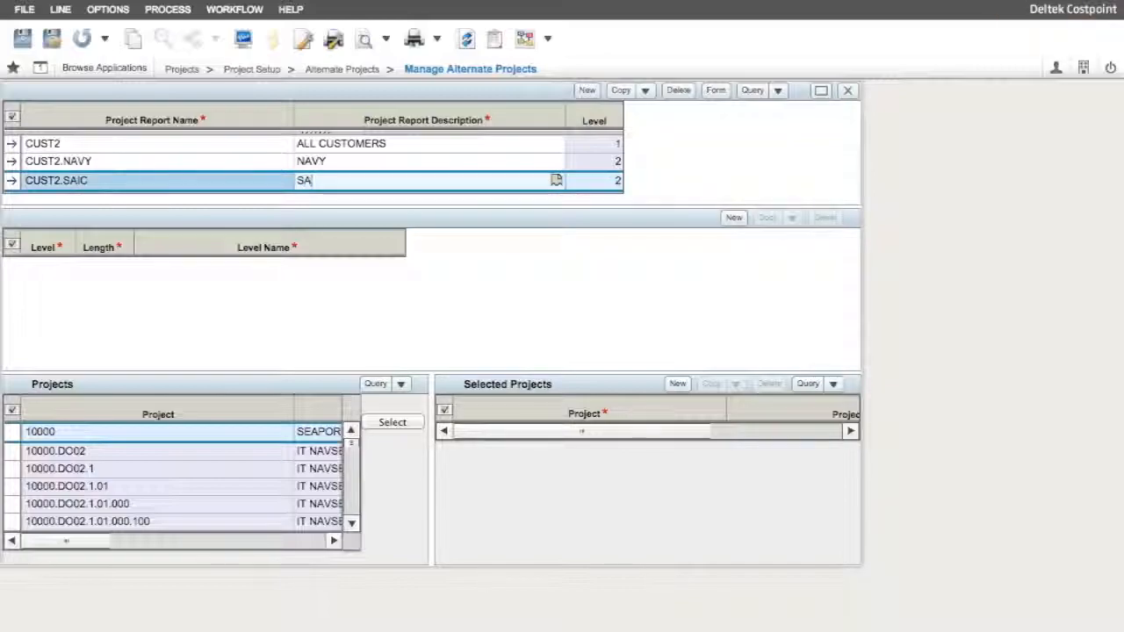
text(IC)
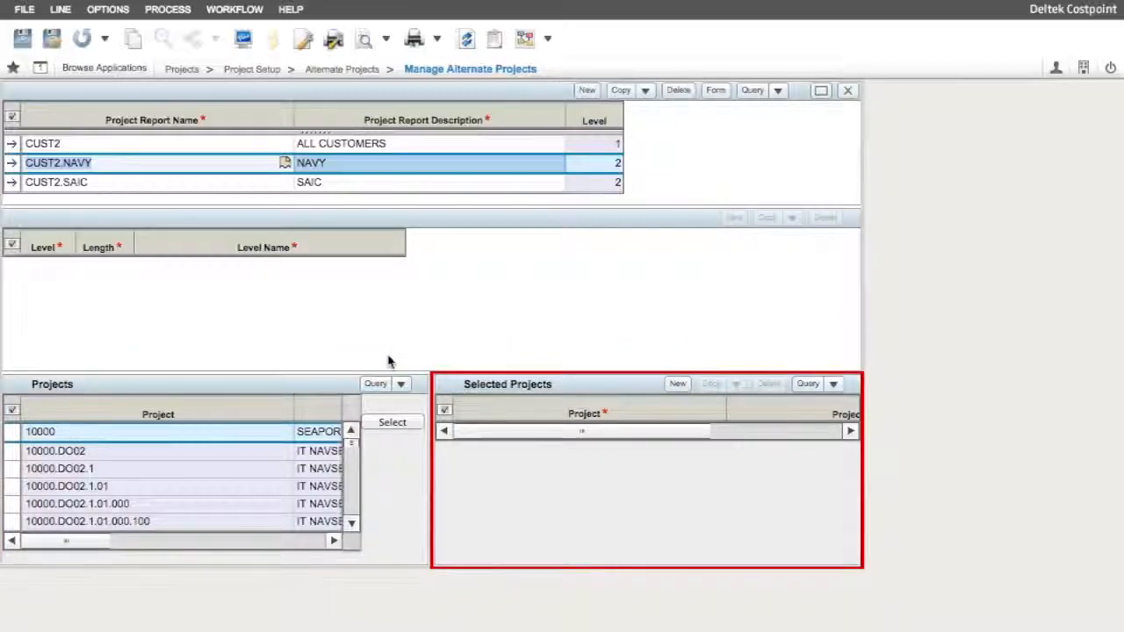
mouse_move(392, 355)
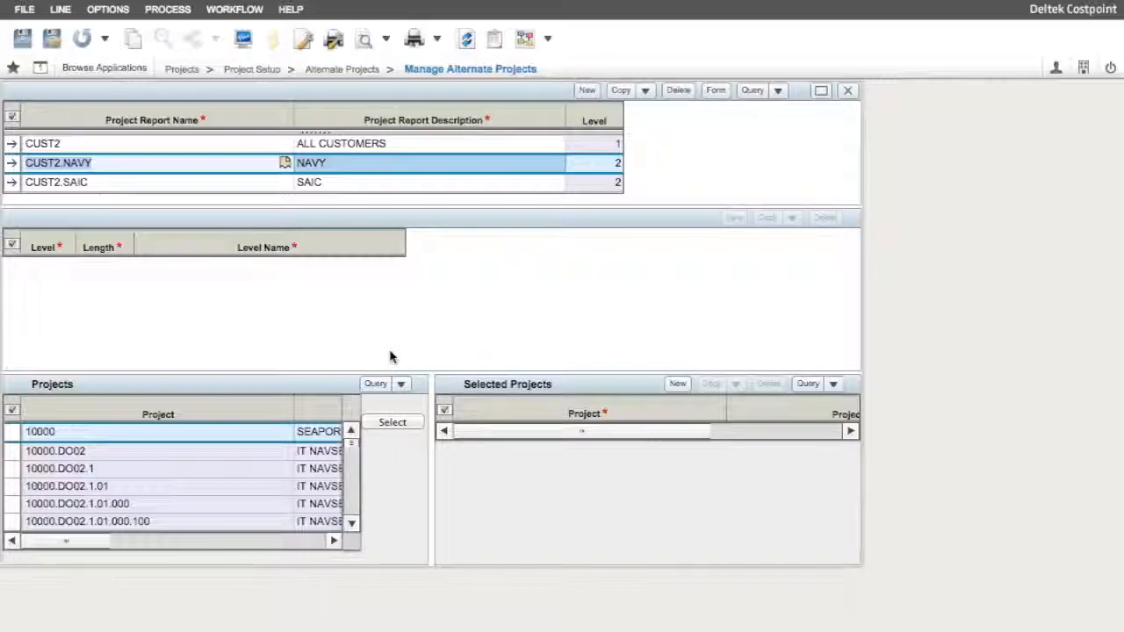
Open the Projects search dialog for the CUST2.NAVY element
click(375, 384)
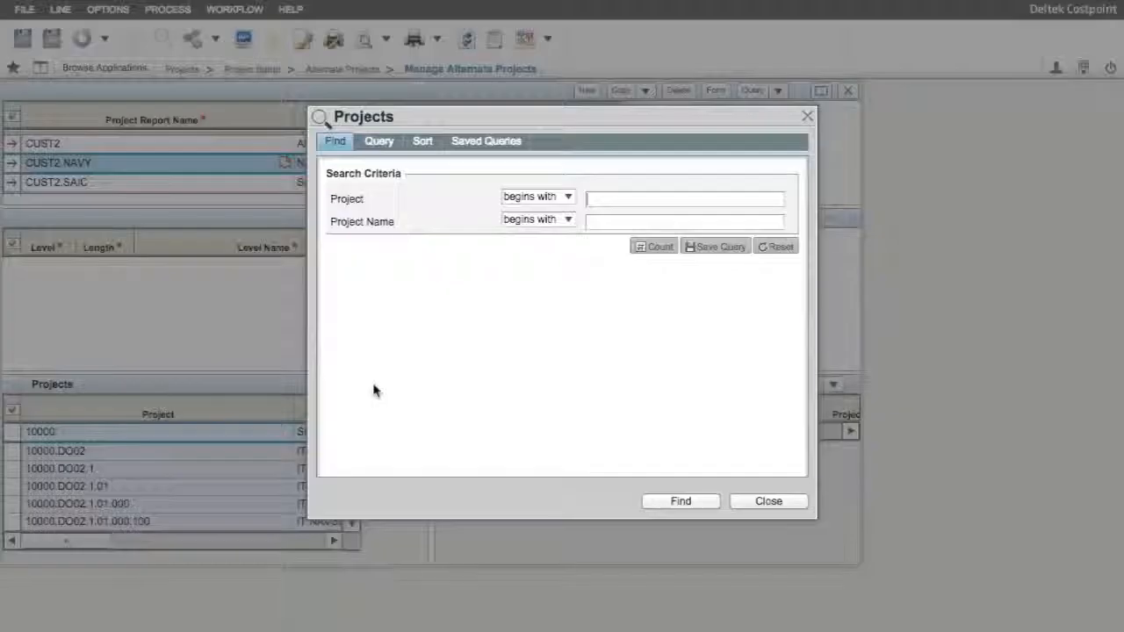
Search for projects whose name contains NAVY
click(568, 220)
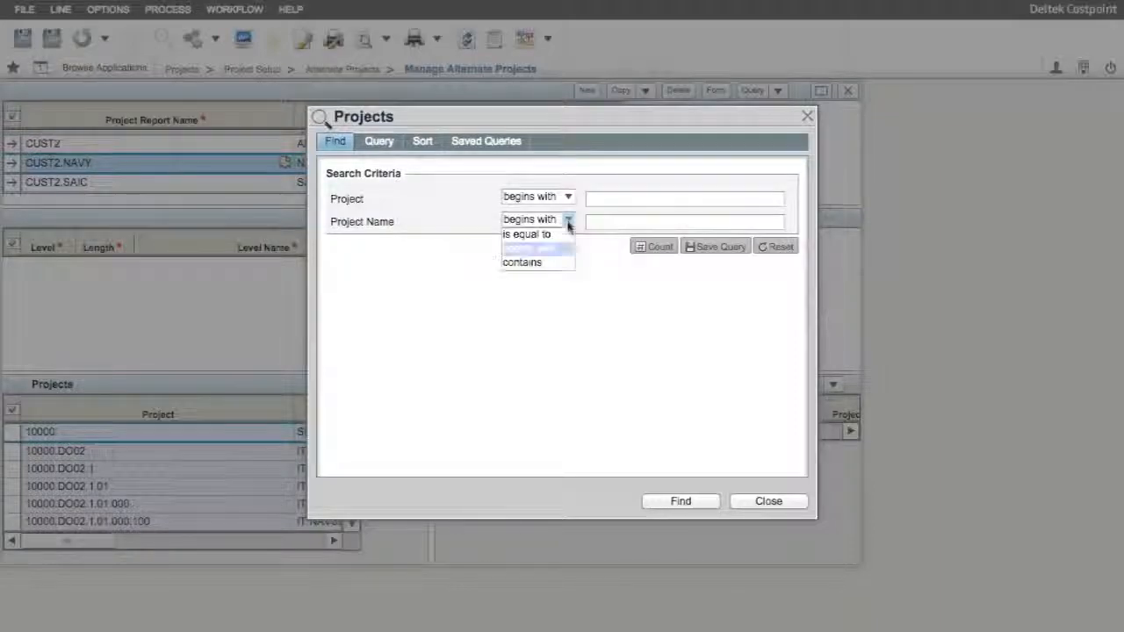
click(522, 262)
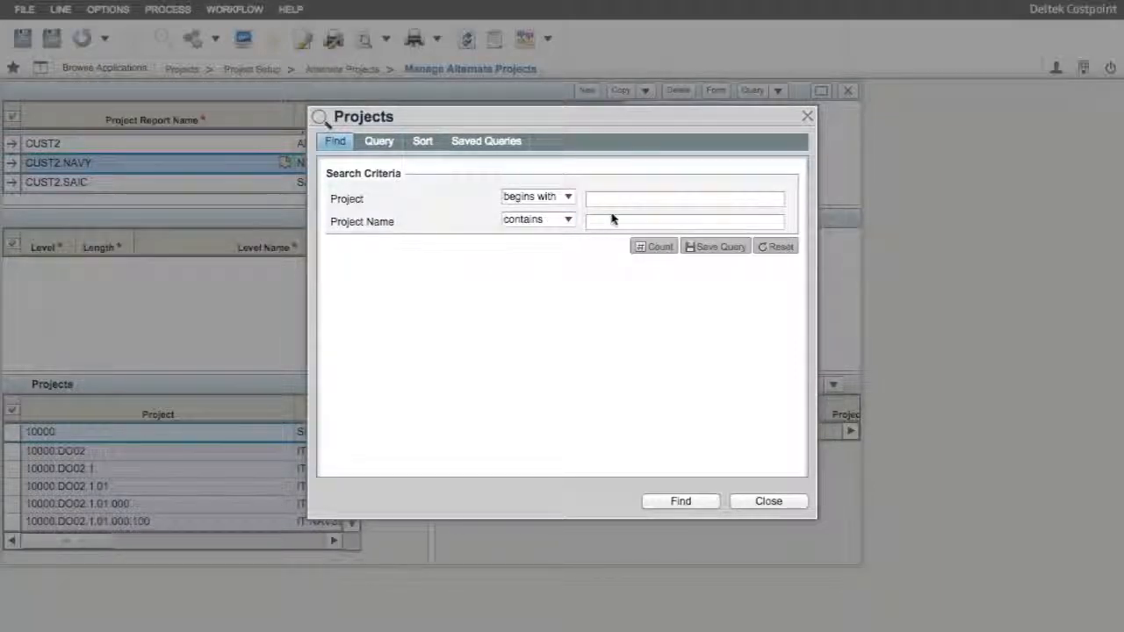
text(NAVY)
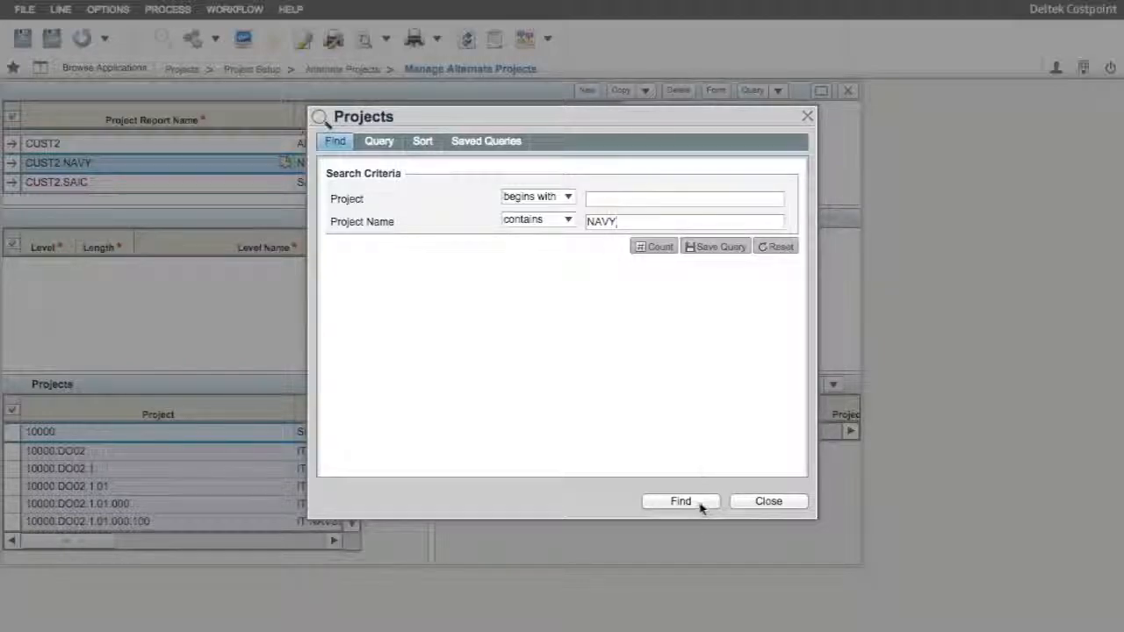
click(680, 501)
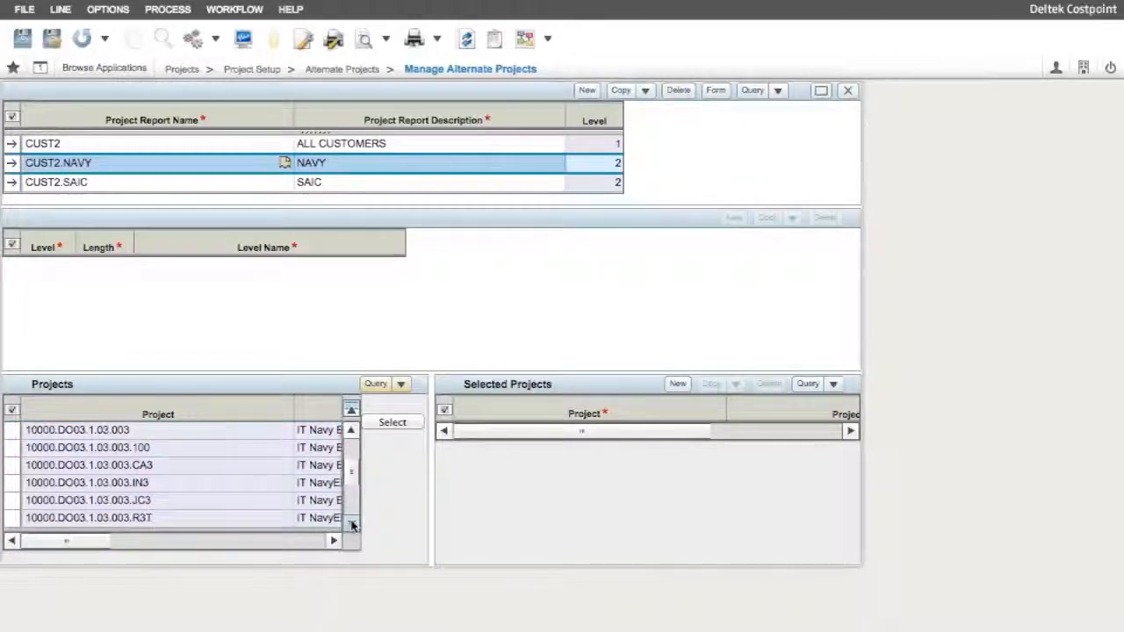
Assign IT P Navy ERP EntSprt TI3 to CUST2.NAVY and mark it low level
click(351, 523)
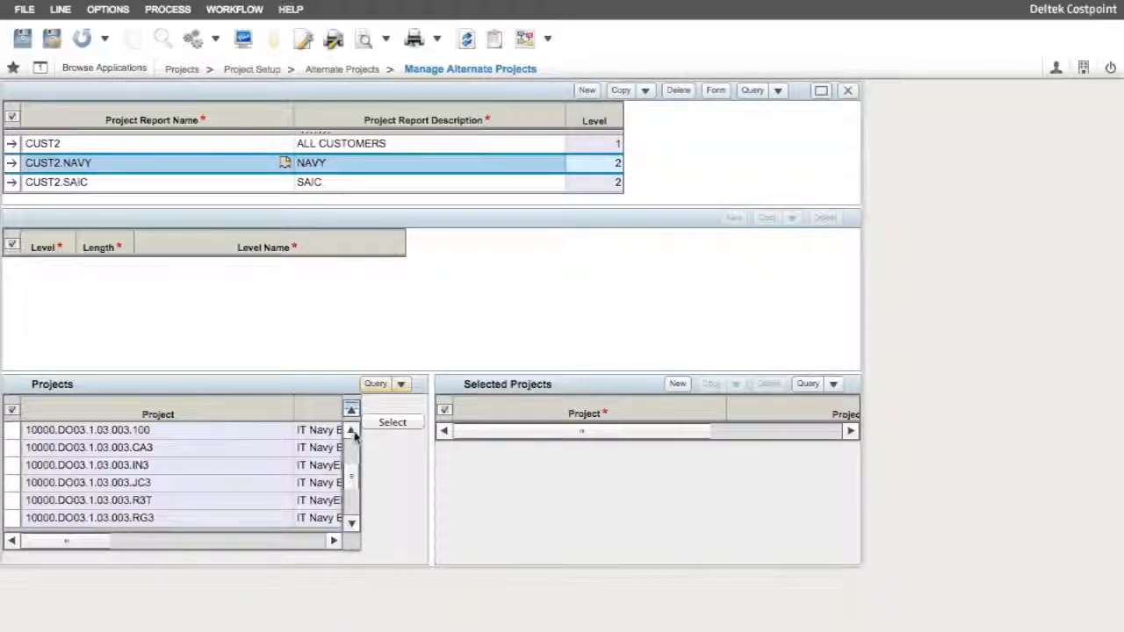
click(351, 431)
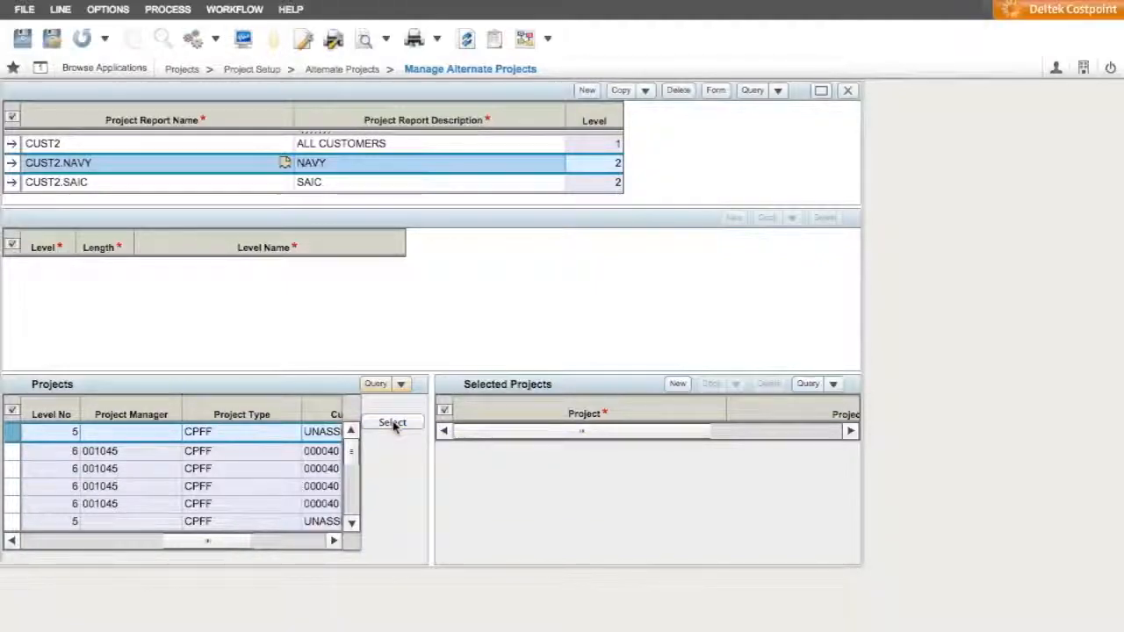
click(392, 422)
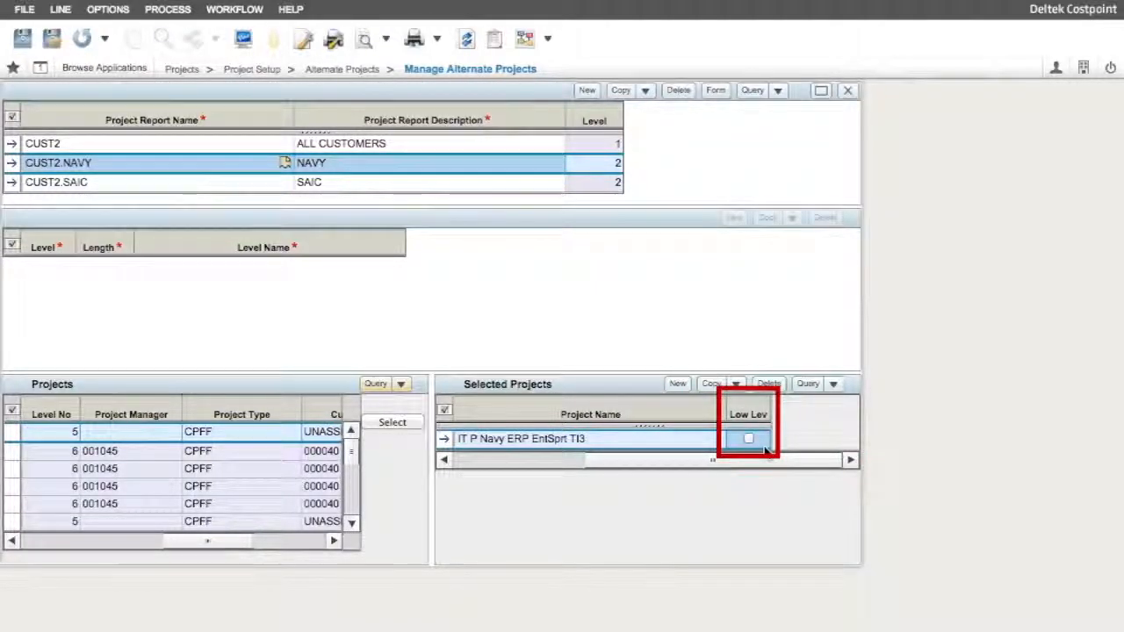
click(748, 439)
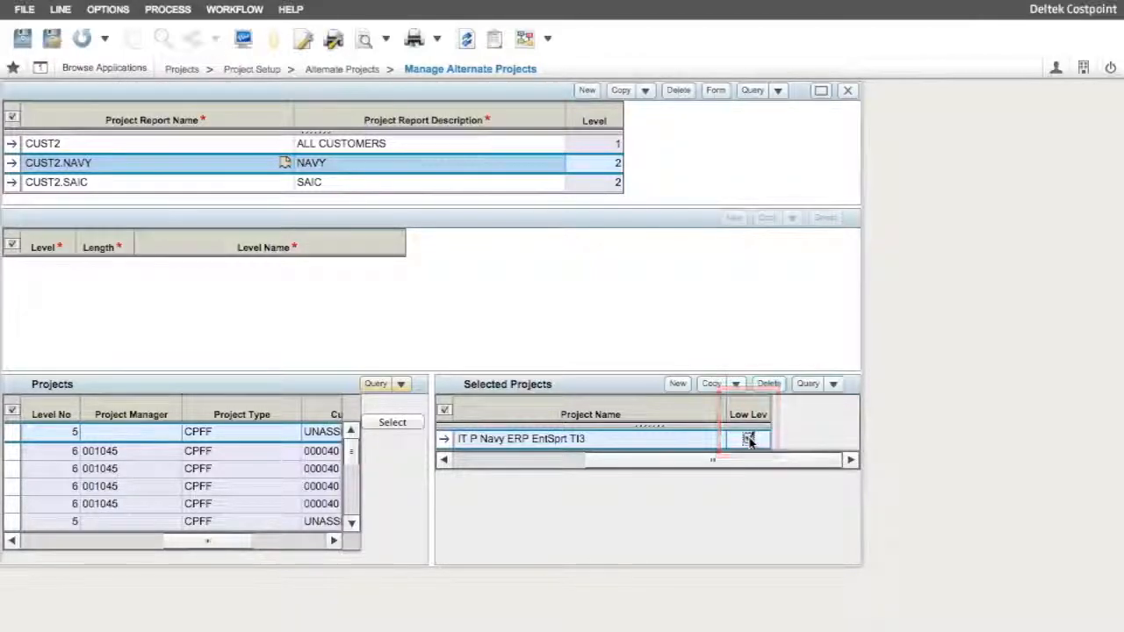
click(57, 180)
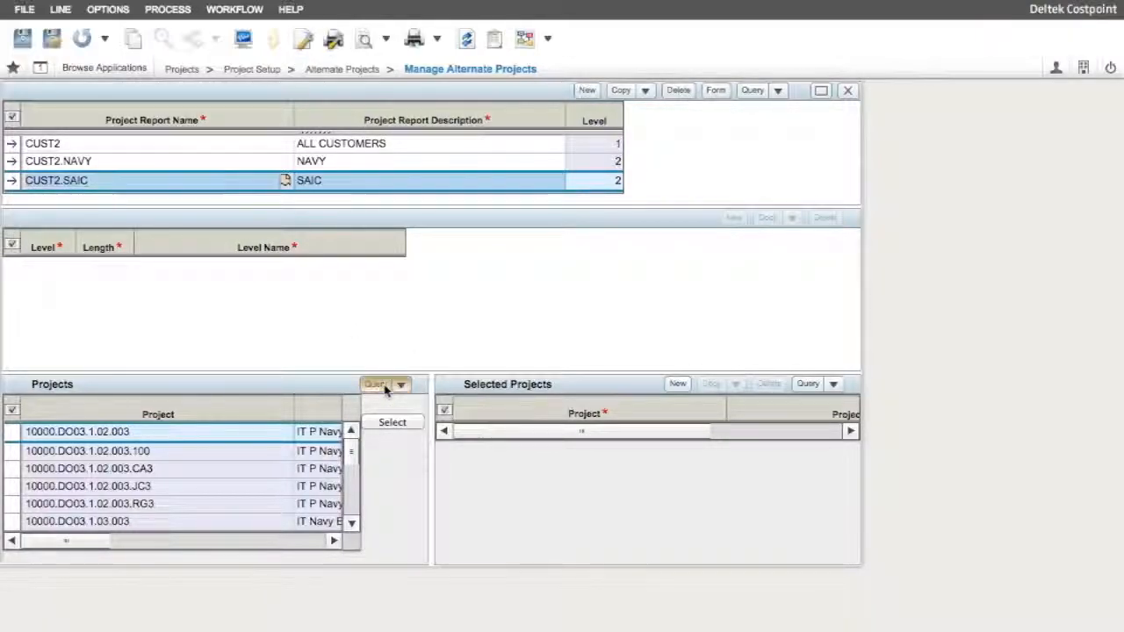
Search for CUST2.SAIC projects beginning with 3 whose names contain SAIC
click(378, 384)
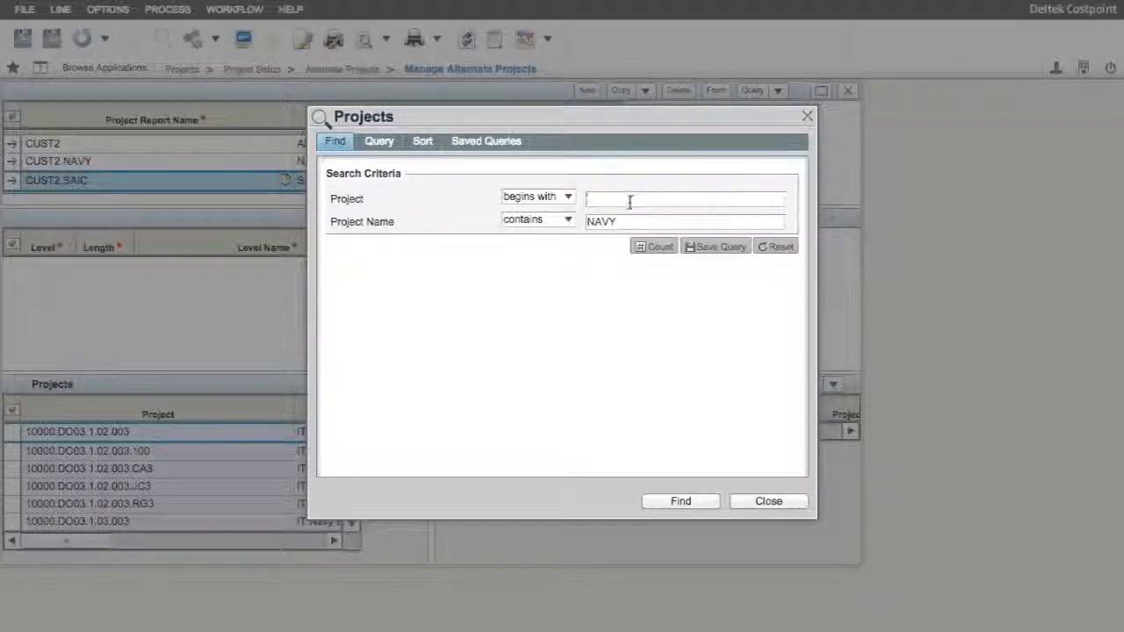
text(3)
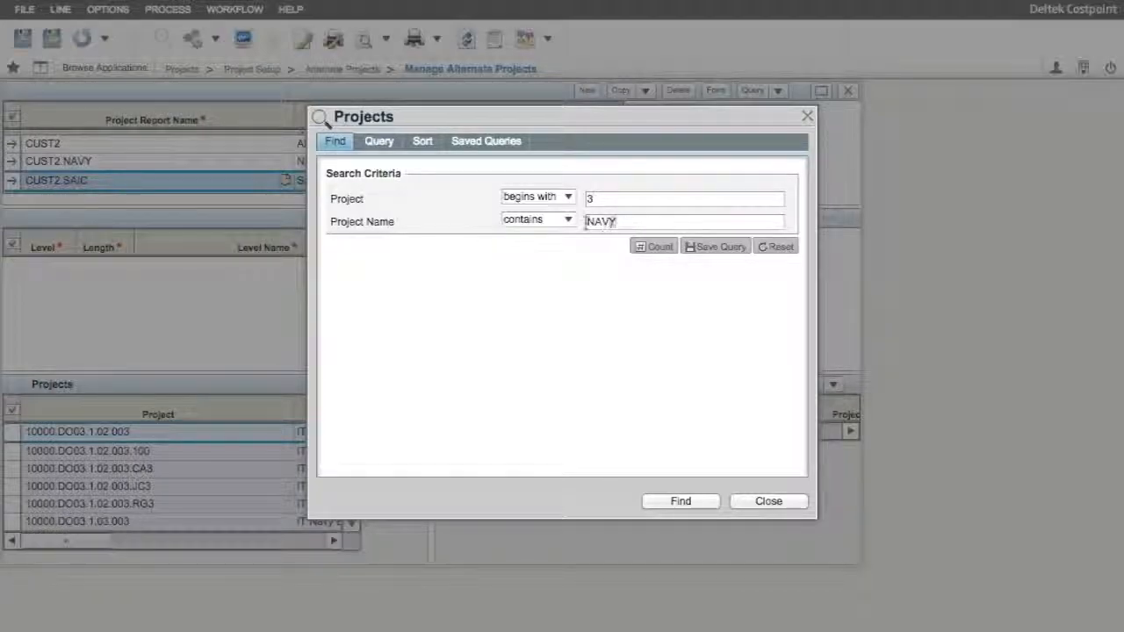
text(SAIC)
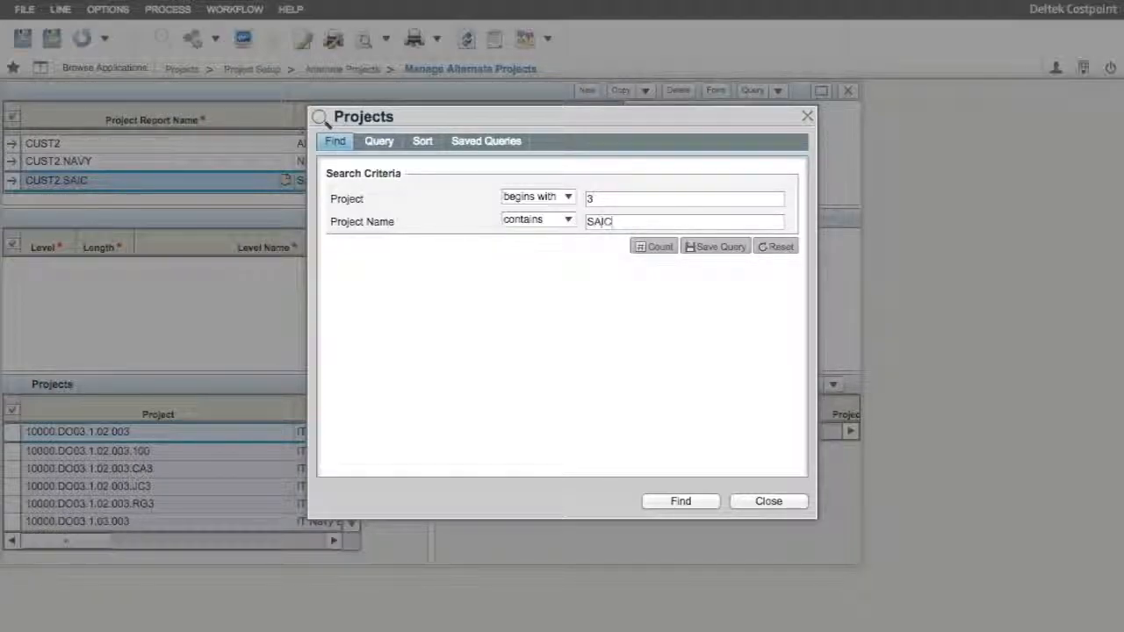
click(679, 500)
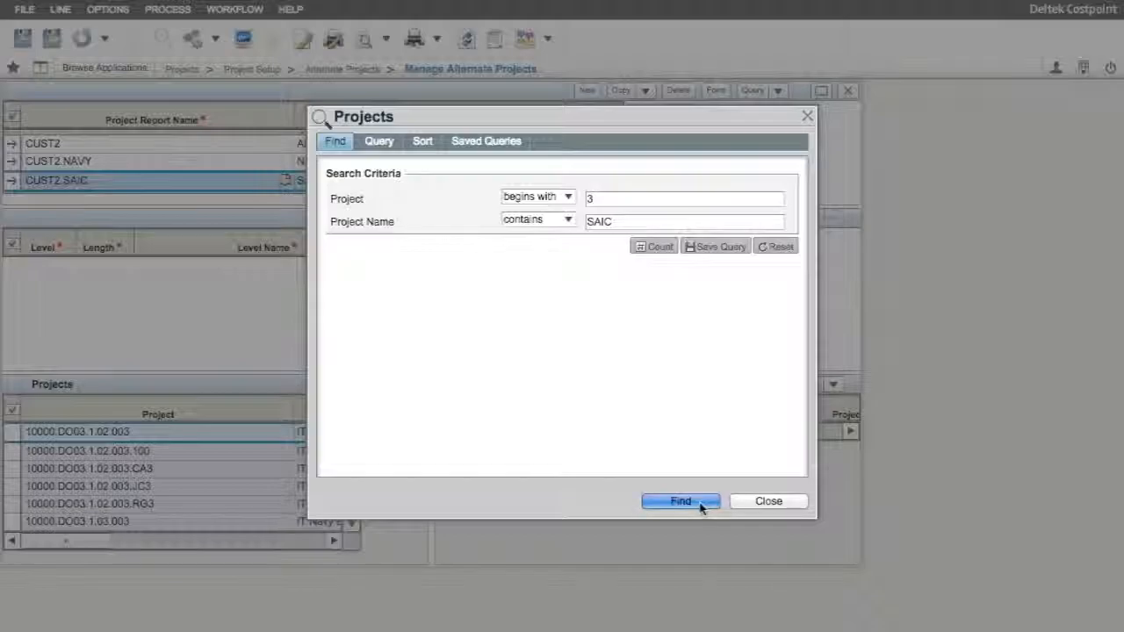
click(681, 501)
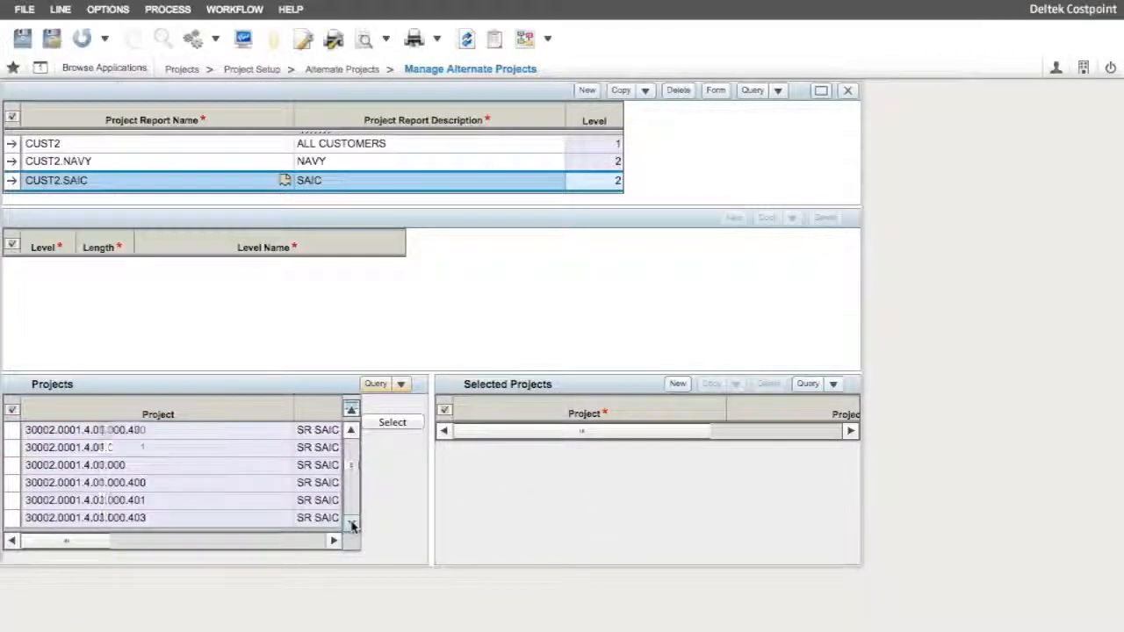
click(350, 524)
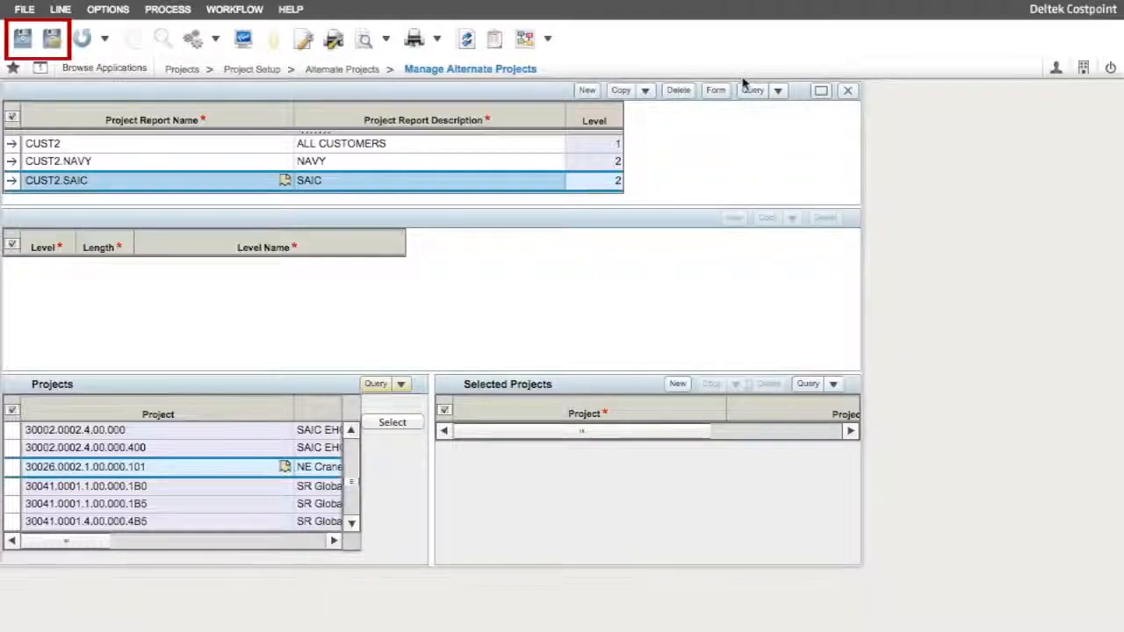
mouse_move(22, 40)
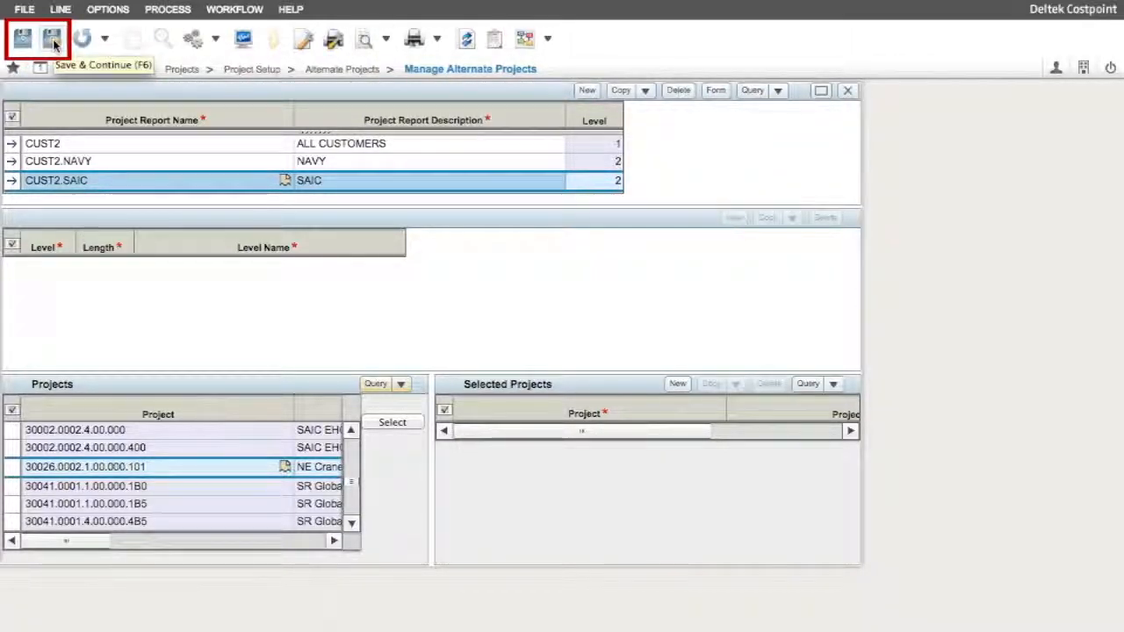
Save the CUST2 structure and project assignments with Save & Continue
click(22, 38)
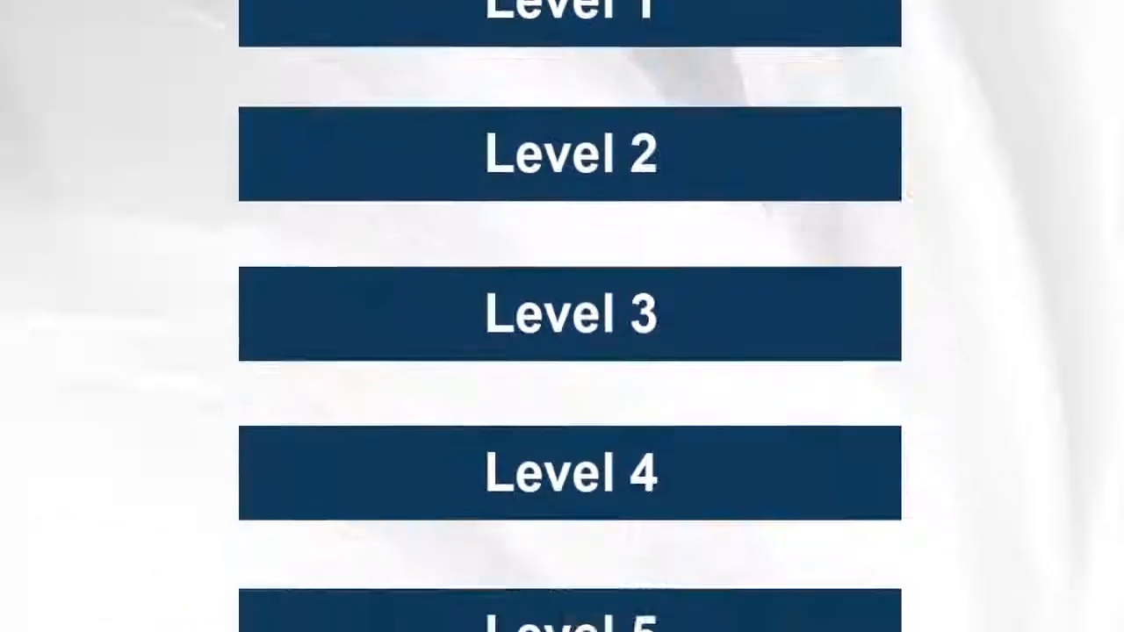
Scroll the slide to reveal Levels 6 through 9
scroll(down, 3)
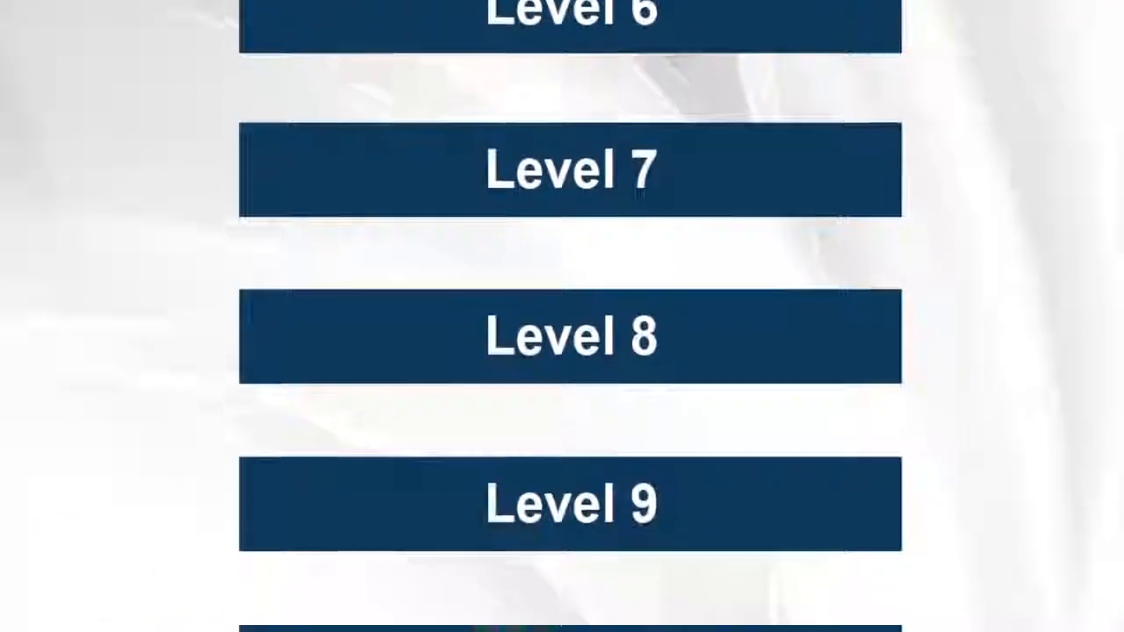